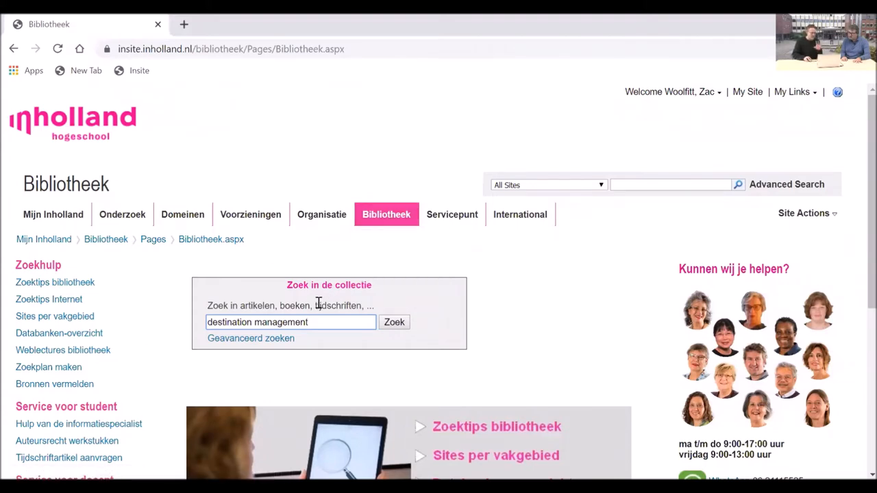
mouse_move(257, 334)
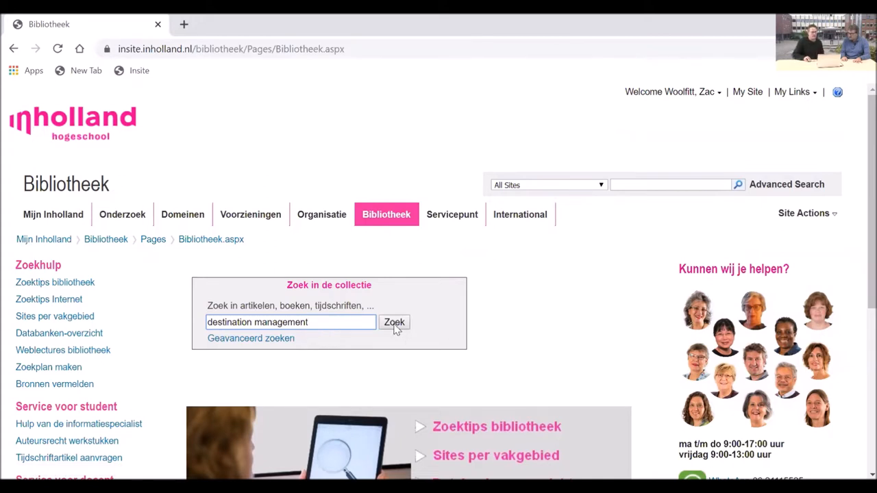
- Search the library collection for 'destination management', getting 872,942 Summon results
left_click(394, 322)
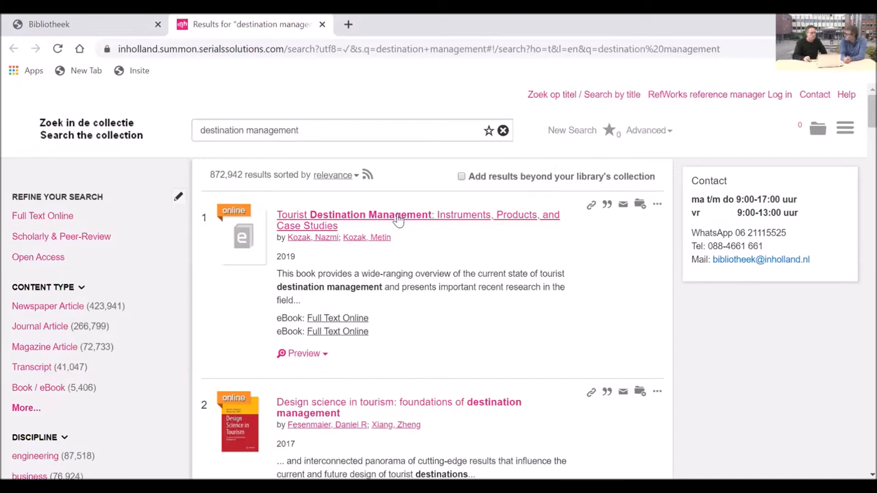
mouse_move(230, 175)
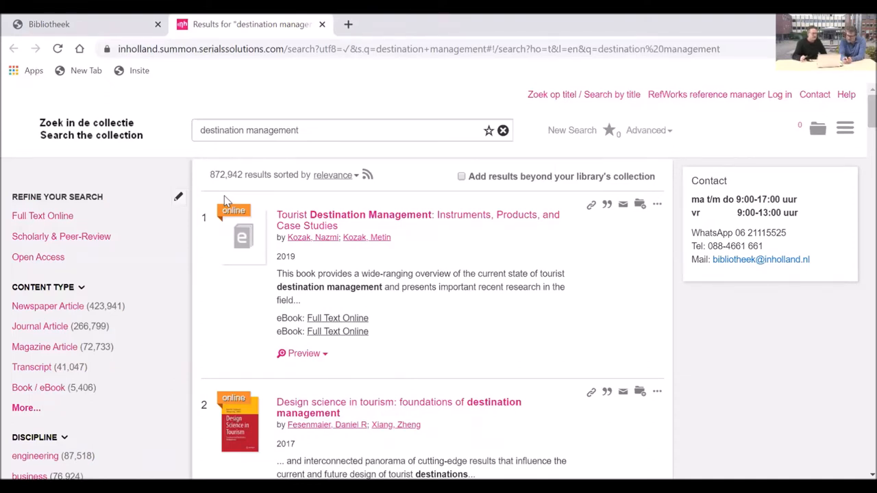
left_click(43, 216)
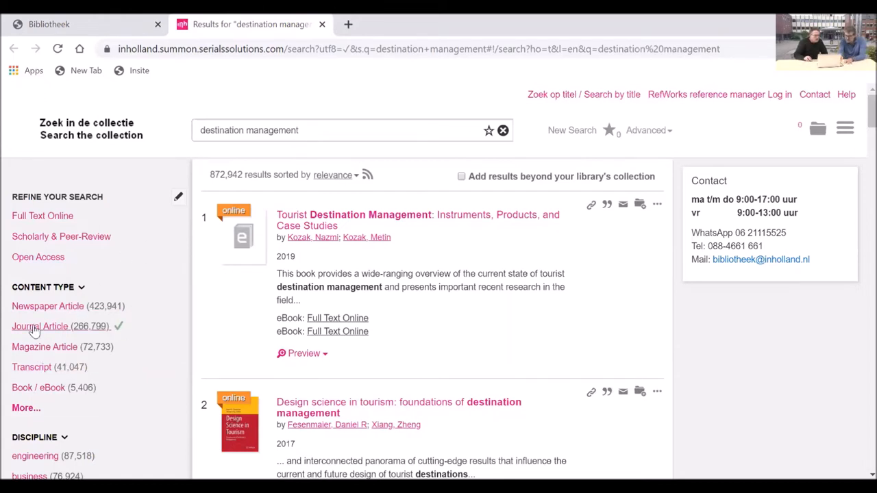
- Filter to journal articles (266,799) and save the Facebook destination marketing article
left_click(42, 326)
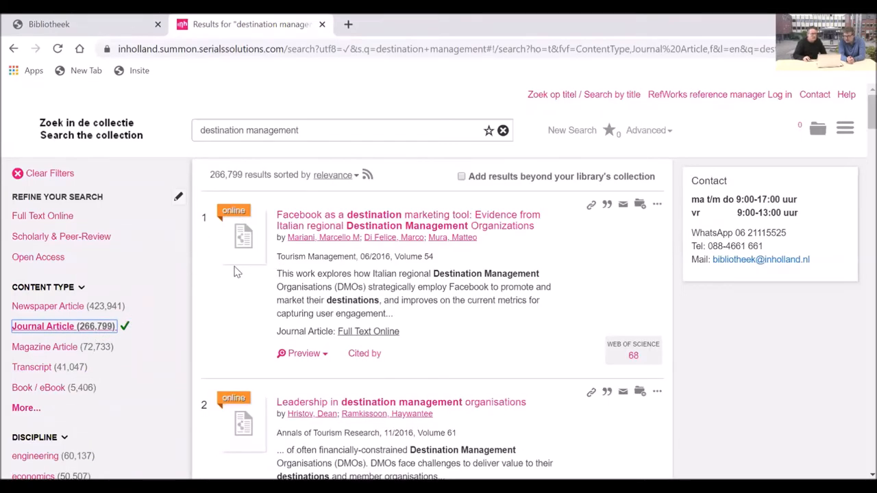
mouse_move(246, 271)
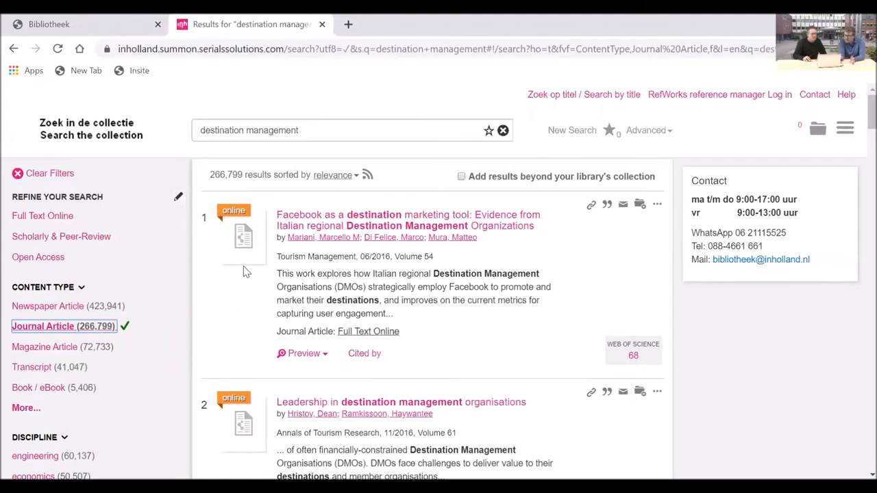
mouse_move(208, 277)
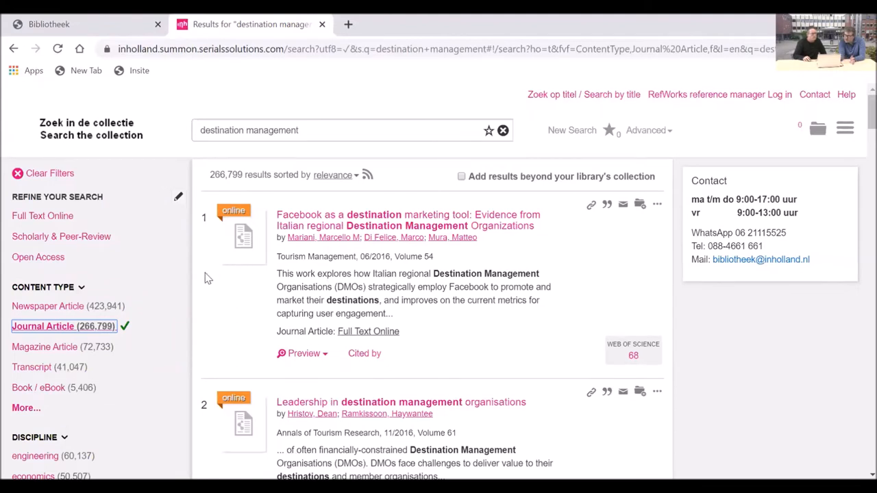
mouse_move(341, 223)
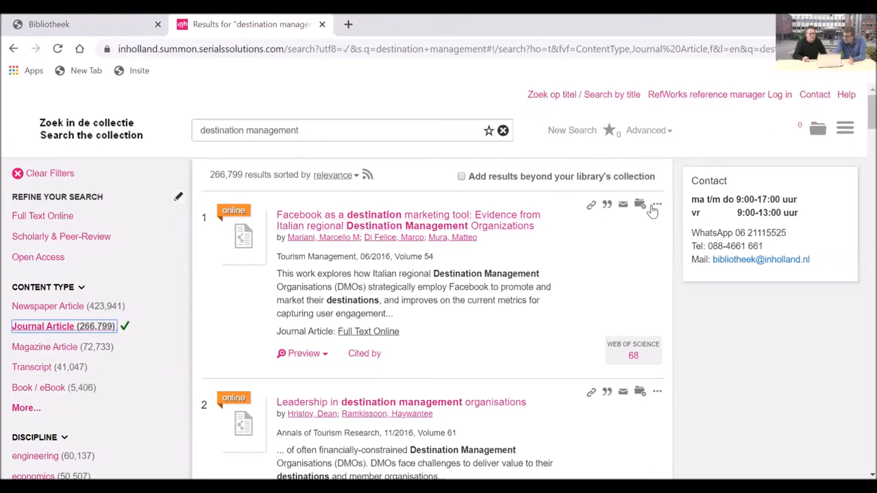
mouse_move(638, 205)
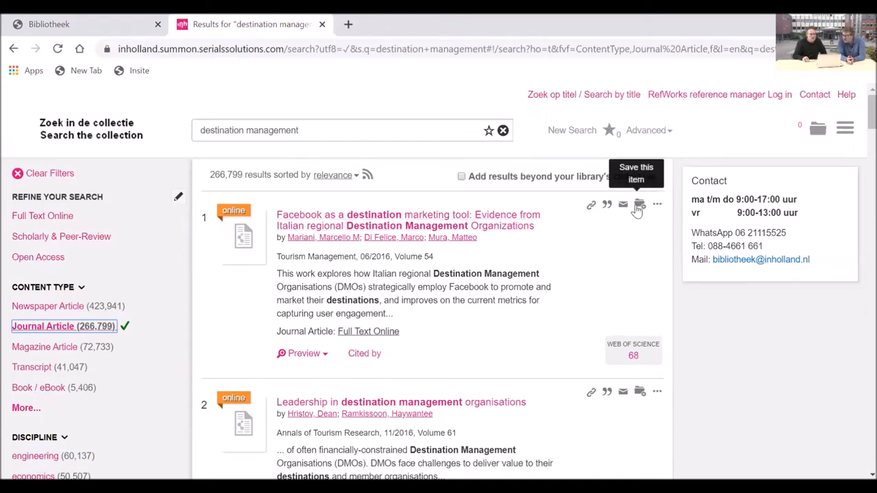
left_click(639, 205)
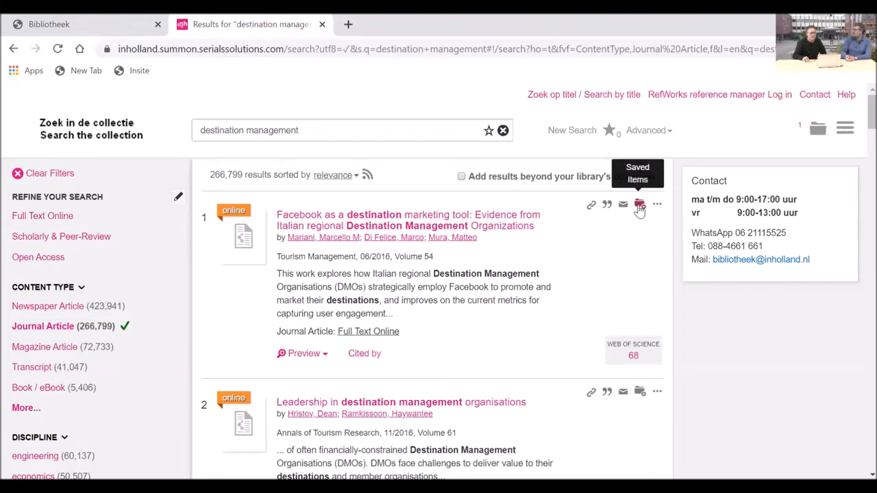
mouse_move(705, 165)
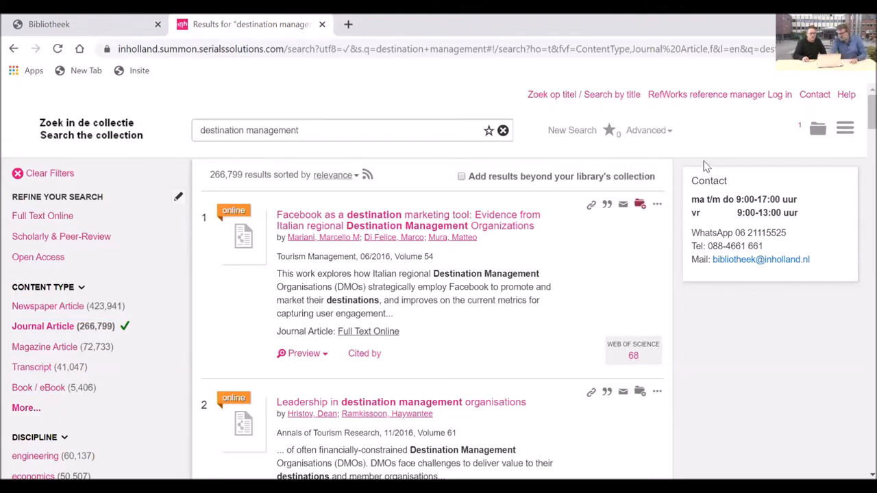
mouse_move(819, 129)
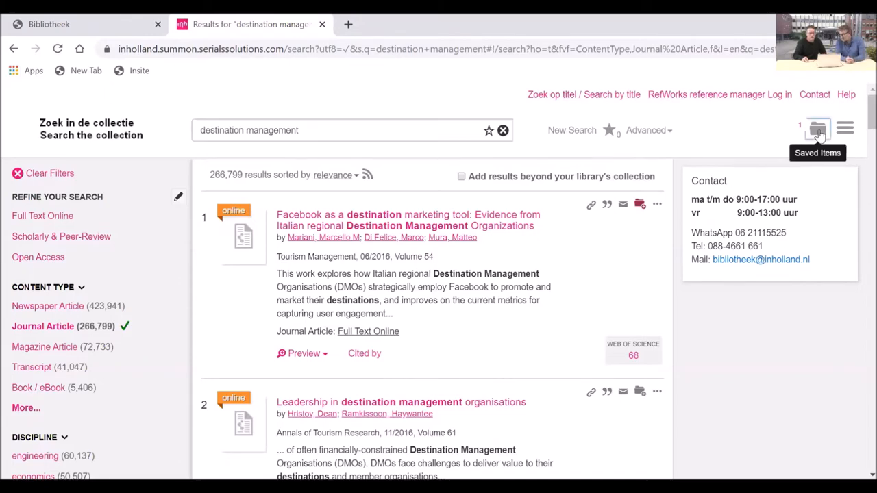
- View the saved Facebook article and sign in to ProQuest RefWorks, returning to results
left_click(818, 129)
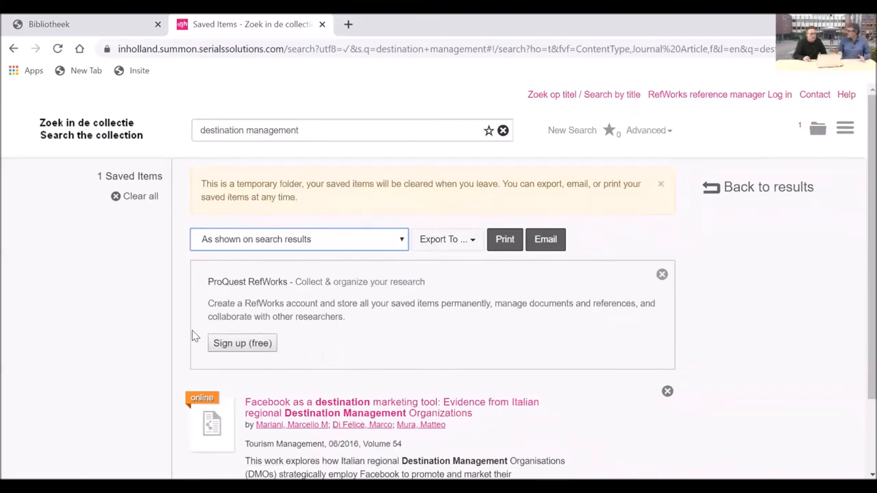
mouse_move(253, 282)
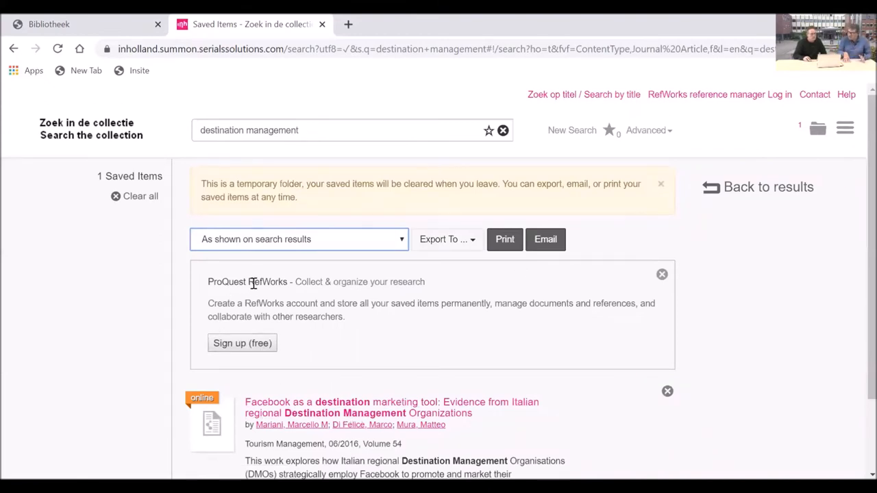
double_click(267, 282)
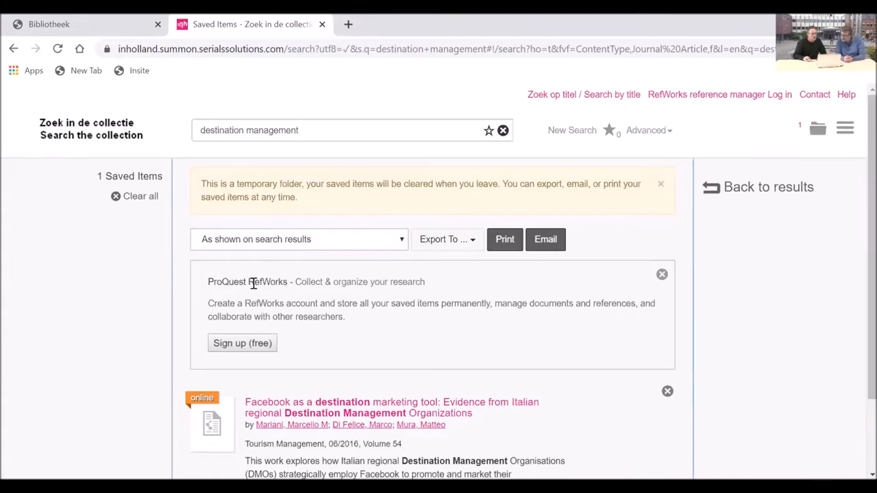
mouse_move(328, 302)
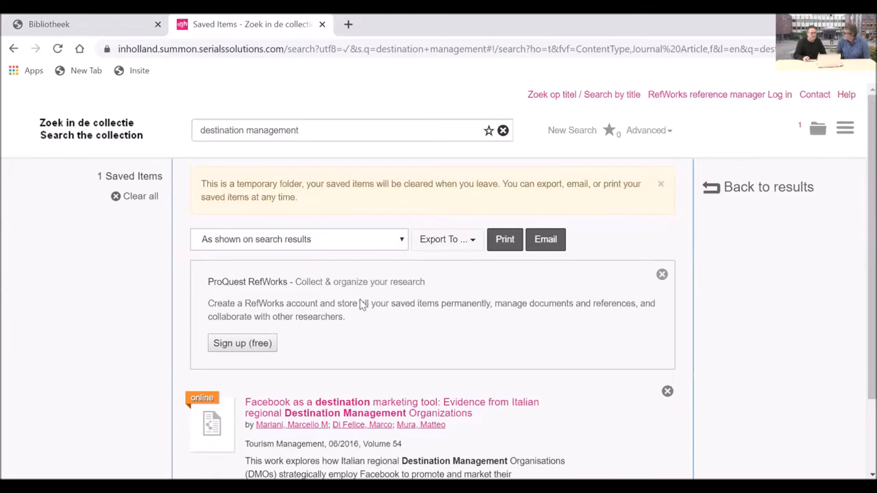
mouse_move(239, 345)
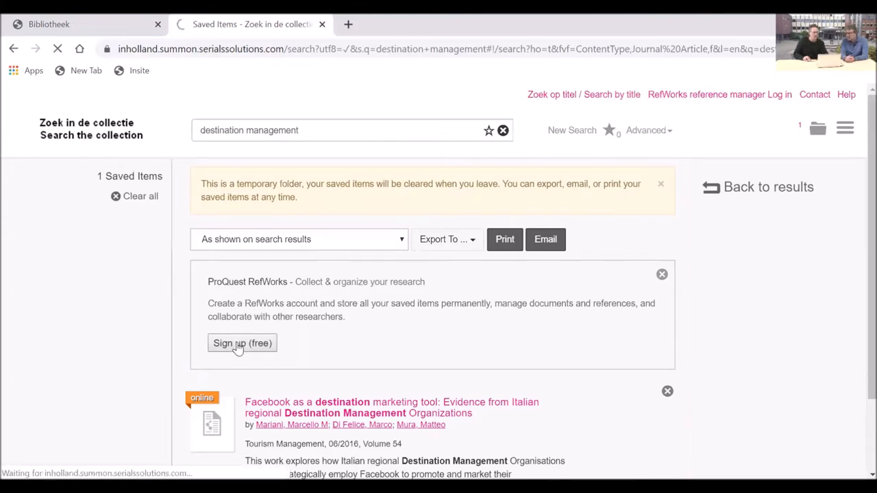
left_click(763, 186)
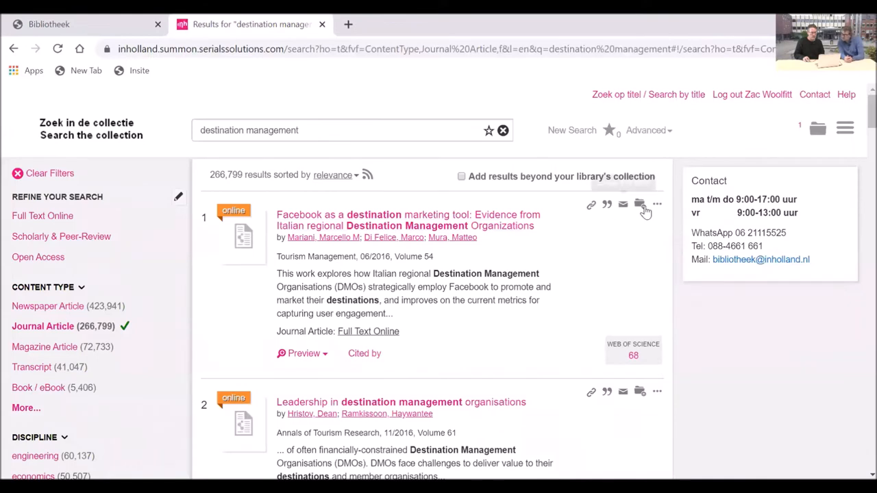
left_click(818, 128)
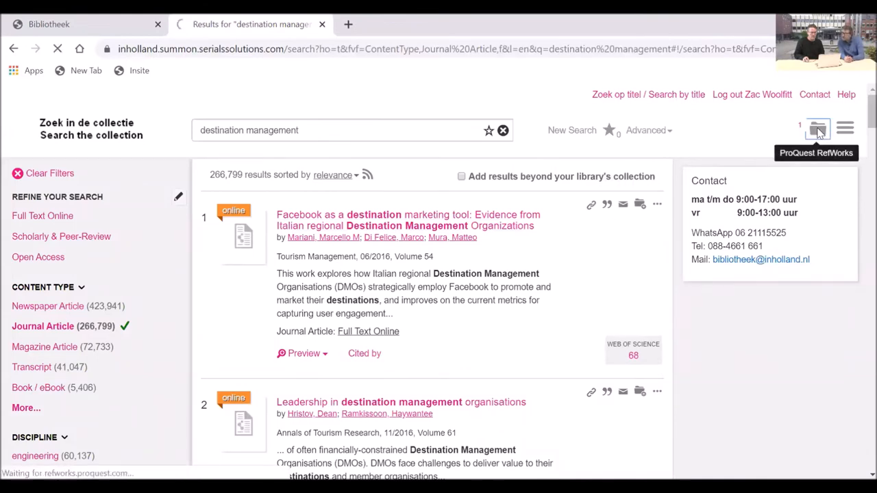
- Send the Facebook article to RefWorks and create its APA 6th bibliography entry
left_click(815, 129)
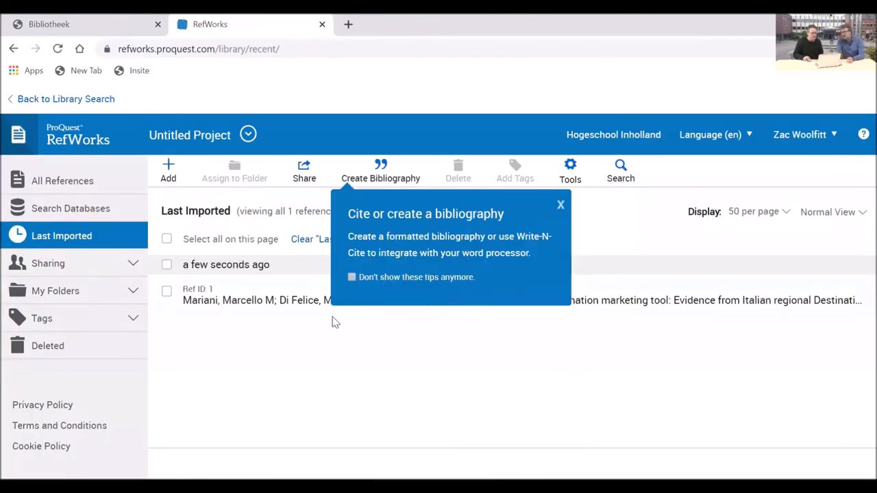
mouse_move(617, 197)
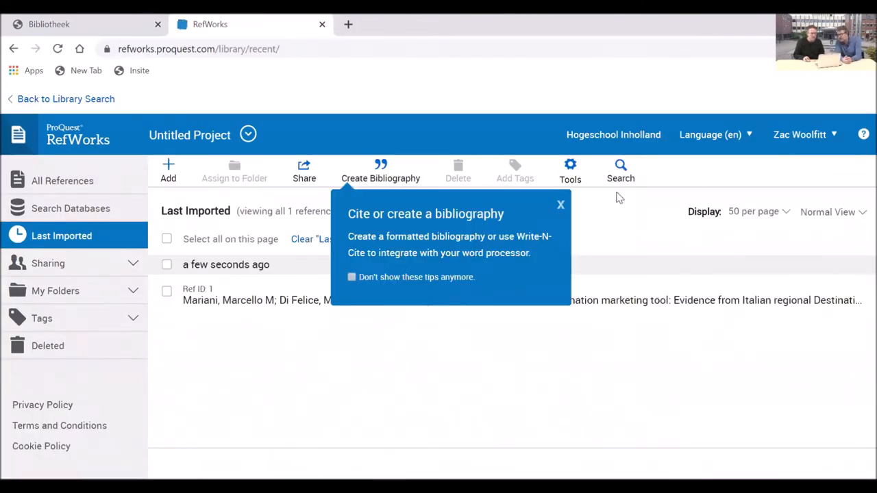
left_click(560, 205)
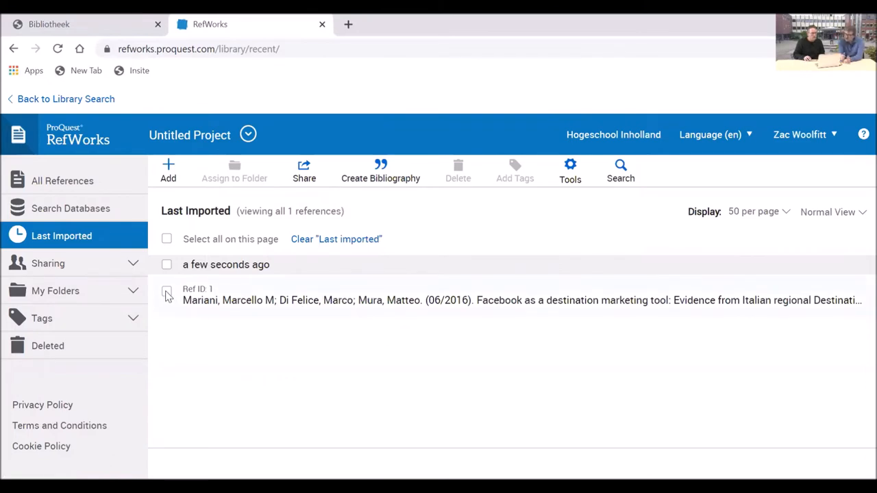
left_click(167, 291)
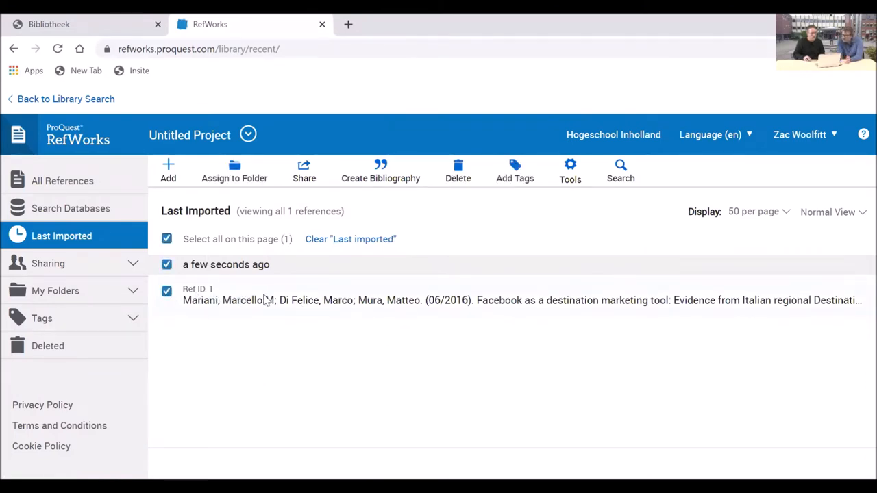
mouse_move(596, 293)
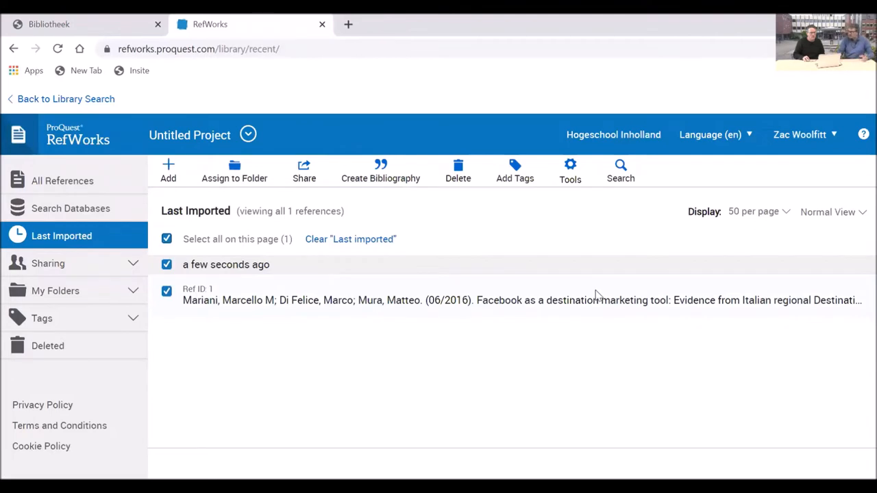
mouse_move(255, 293)
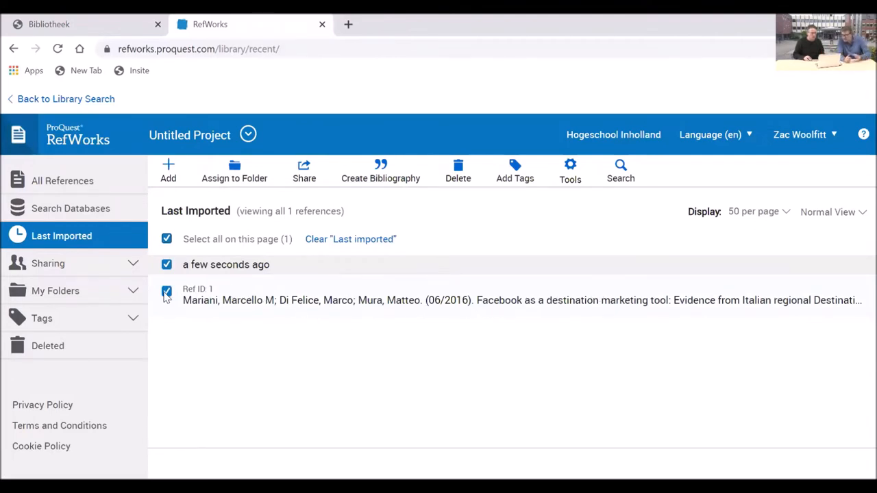
mouse_move(393, 180)
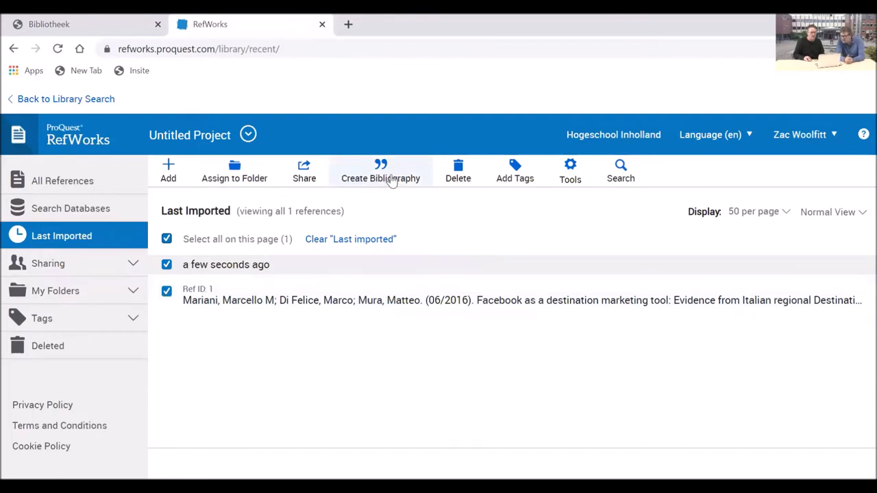
left_click(380, 171)
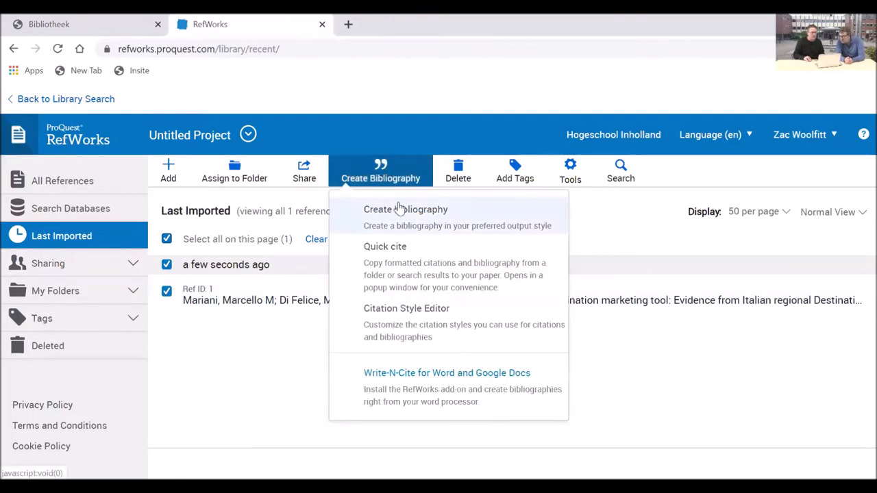
left_click(406, 209)
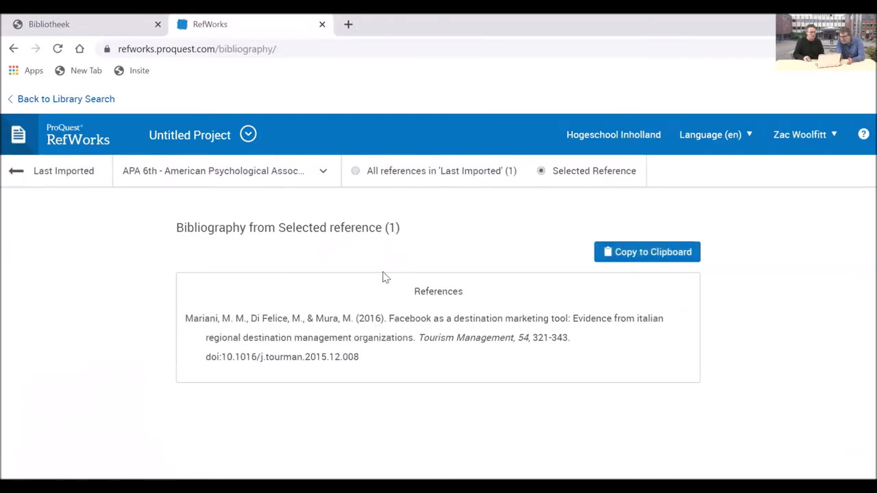
mouse_move(164, 176)
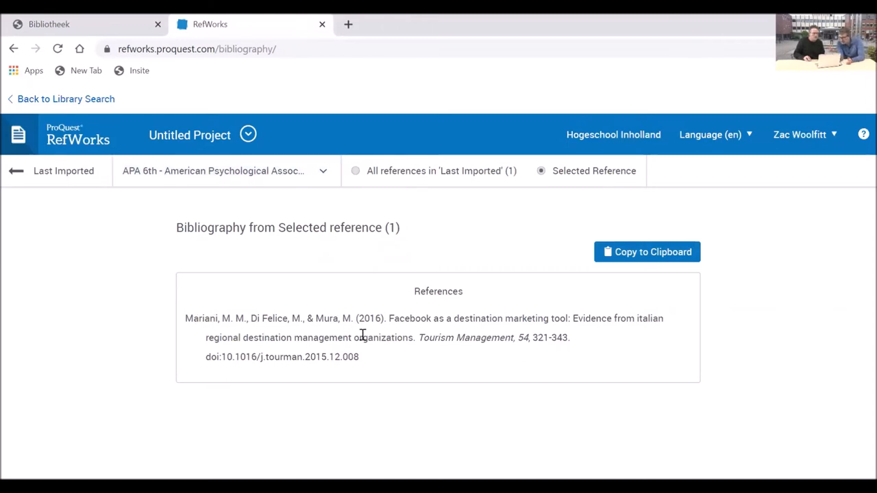
mouse_move(278, 351)
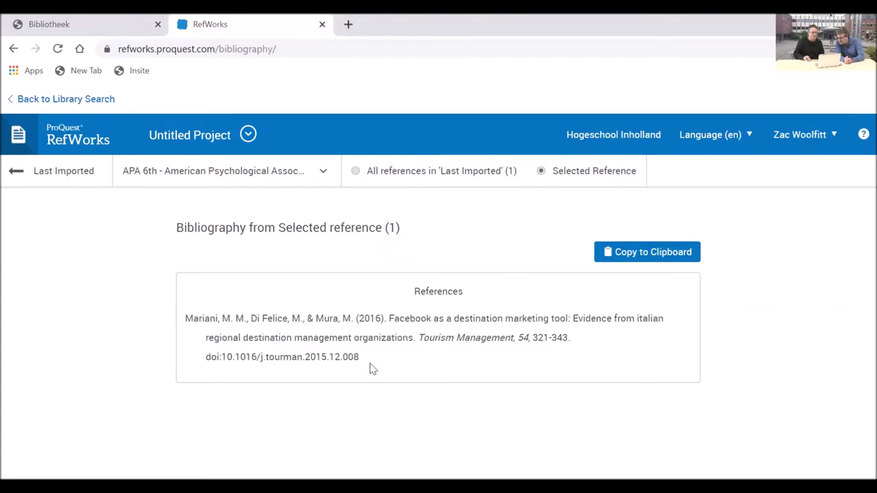
mouse_move(329, 330)
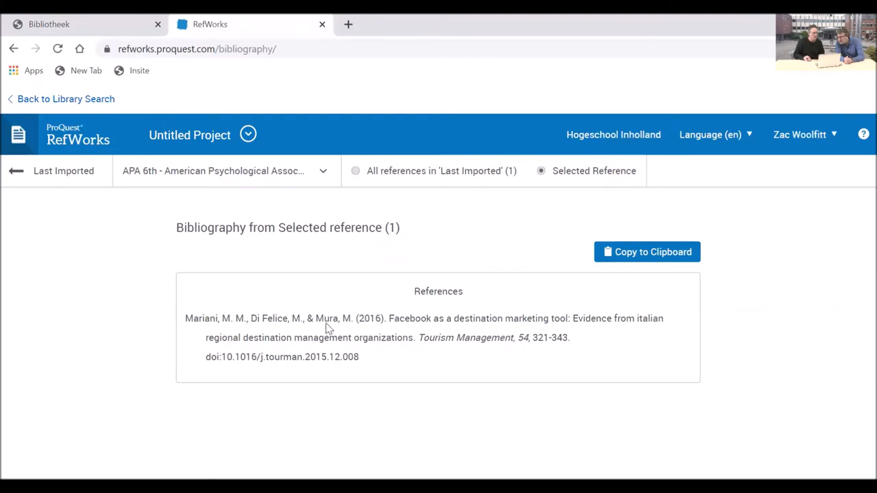
mouse_move(481, 332)
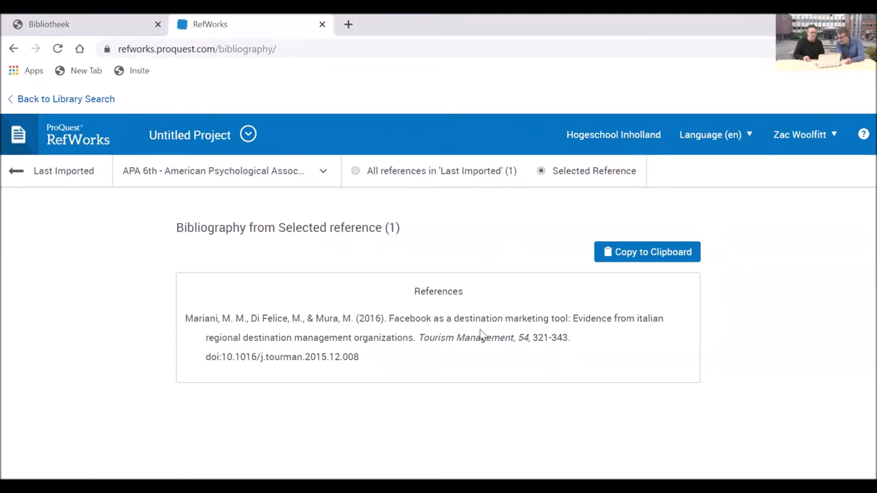
mouse_move(232, 201)
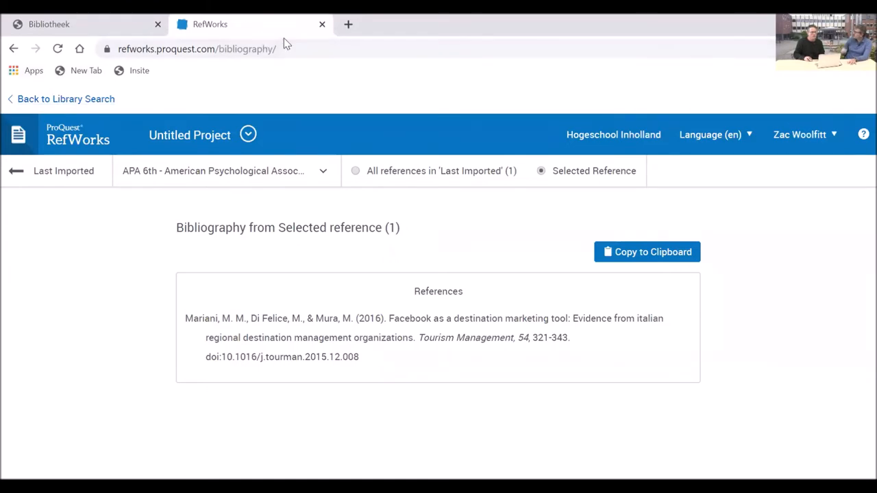
- Search for Journal of Destination Marketing & Management and find its ScienceDirect access
left_click(51, 23)
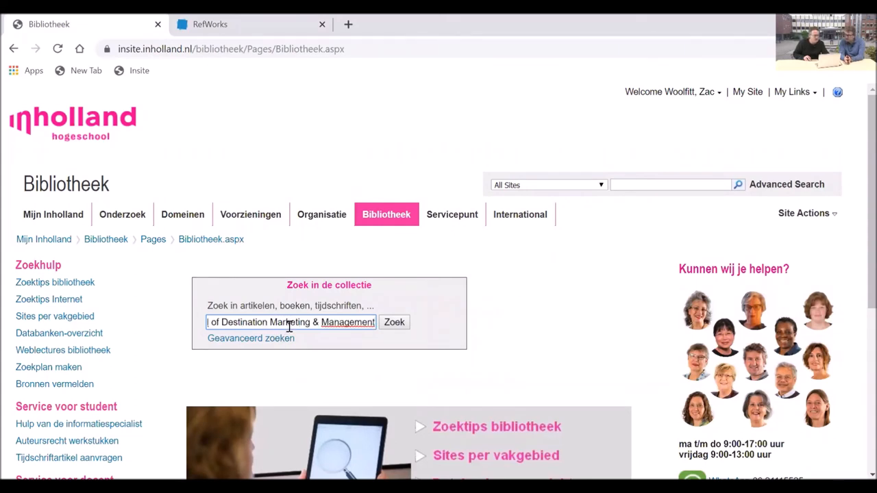
left_click(394, 322)
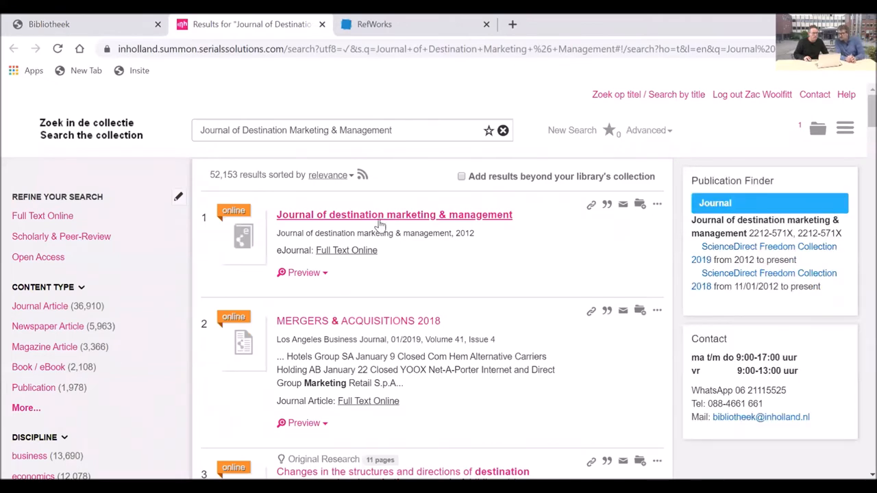
mouse_move(357, 219)
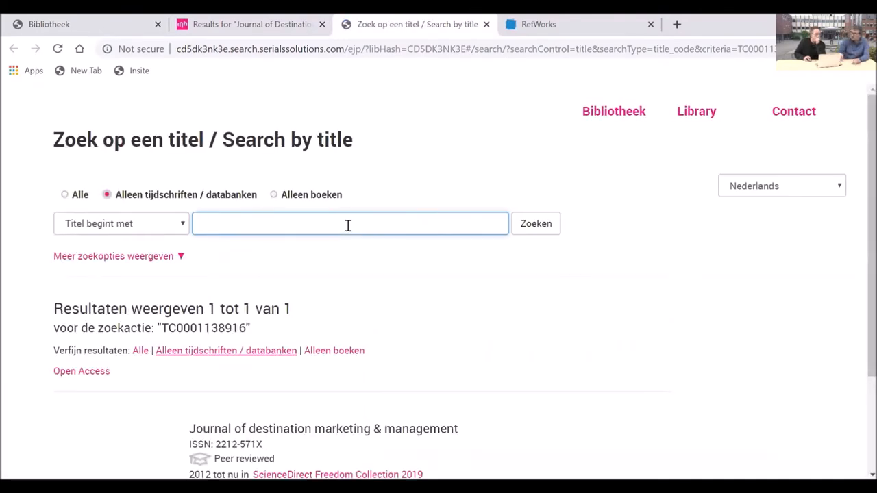
scroll("down", 3)
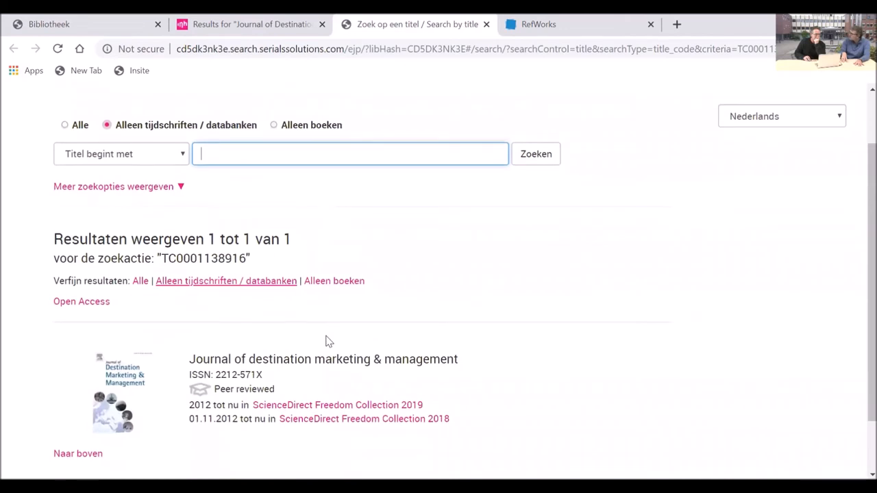
scroll("down", 3)
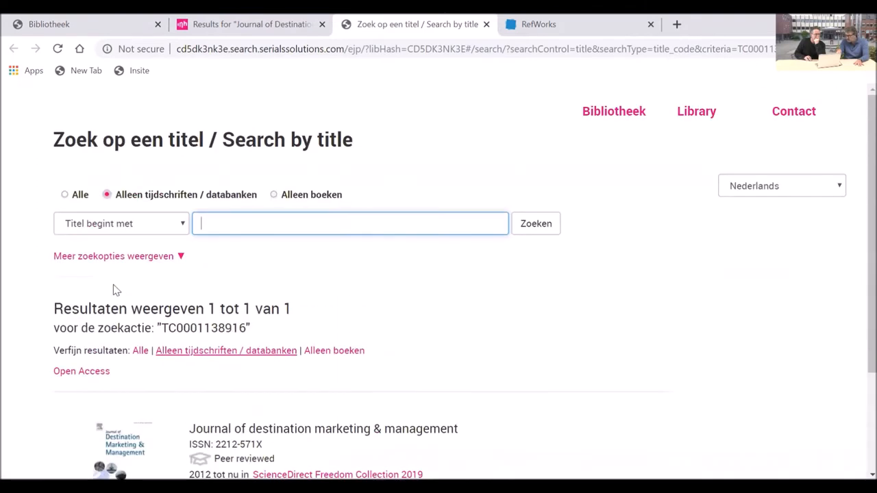
scroll("down", 3)
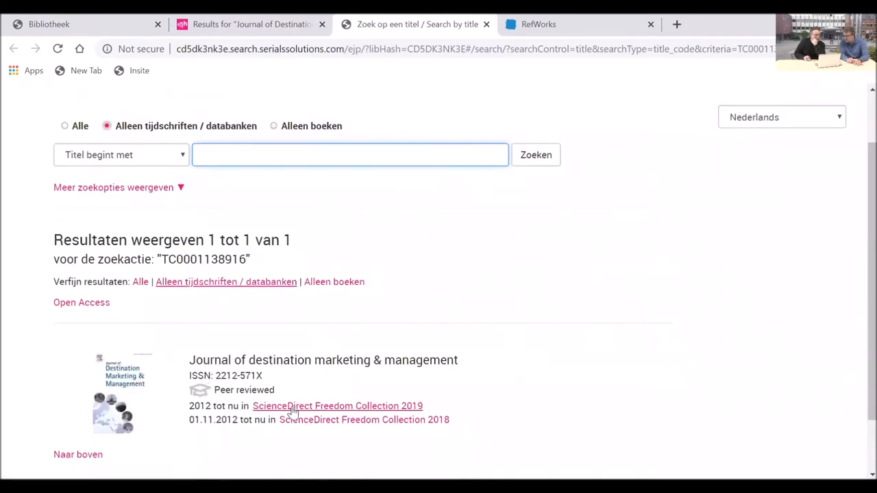
- Open the journal via ScienceDirect Freedom Collection 2019 and view Volume 14's articles
left_click(333, 405)
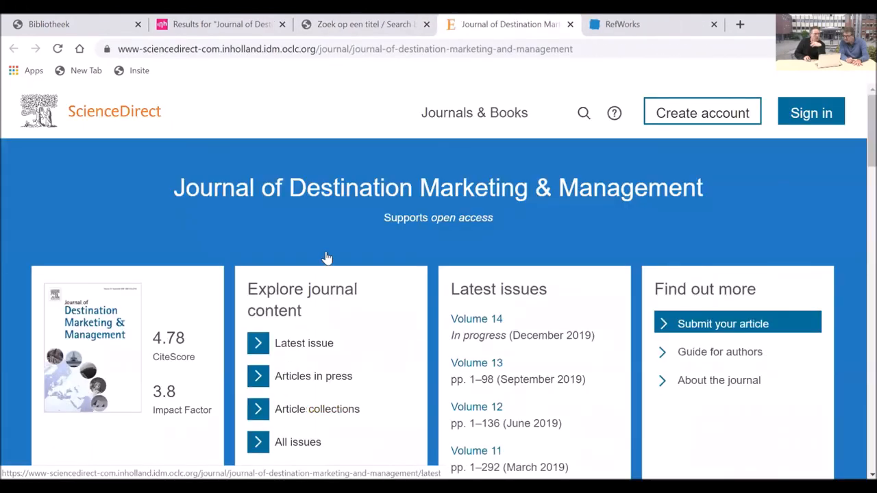
scroll("down", 3)
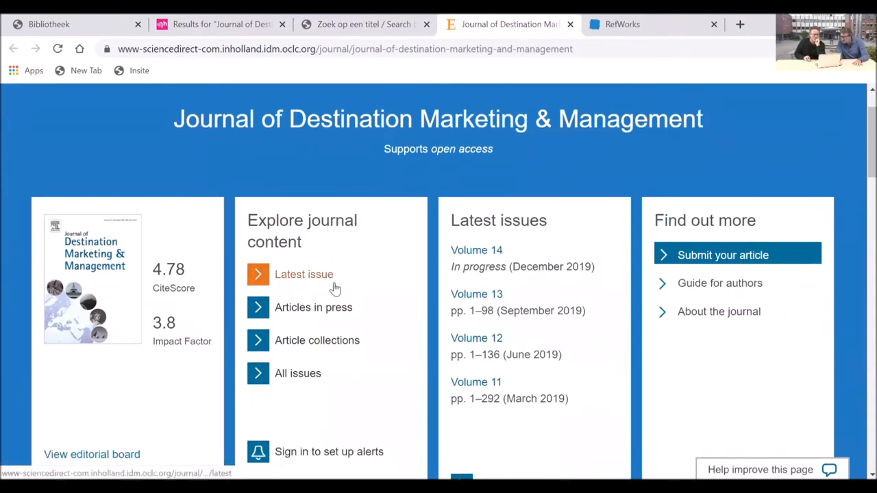
left_click(303, 275)
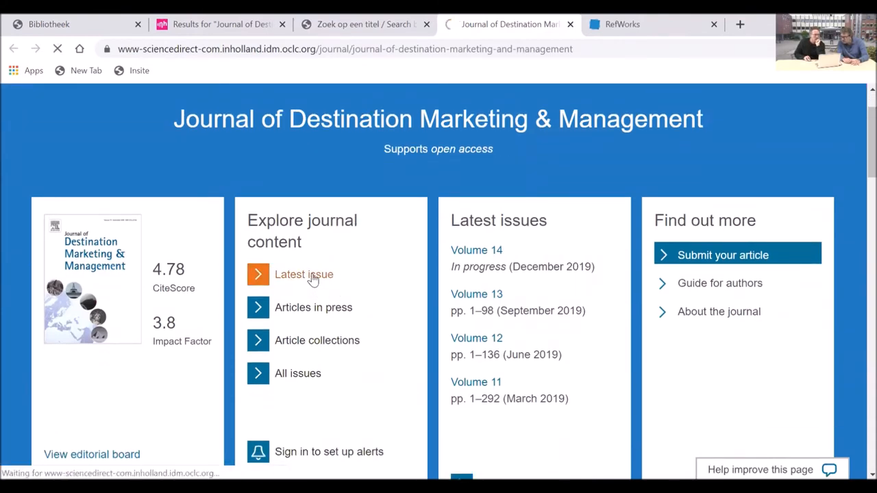
left_click(303, 275)
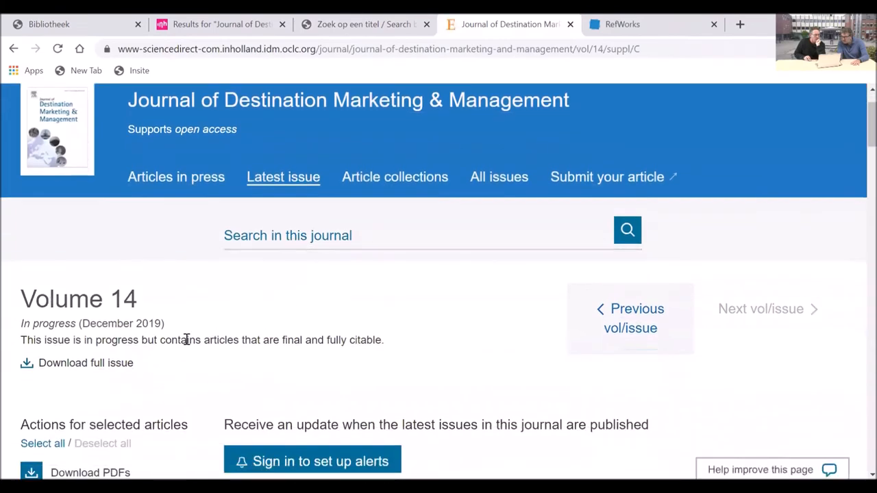
scroll("down", 3)
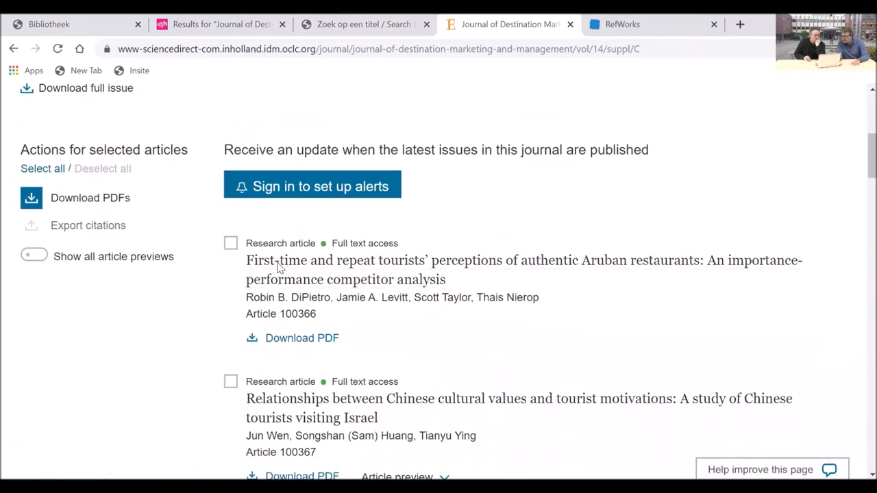
mouse_move(330, 277)
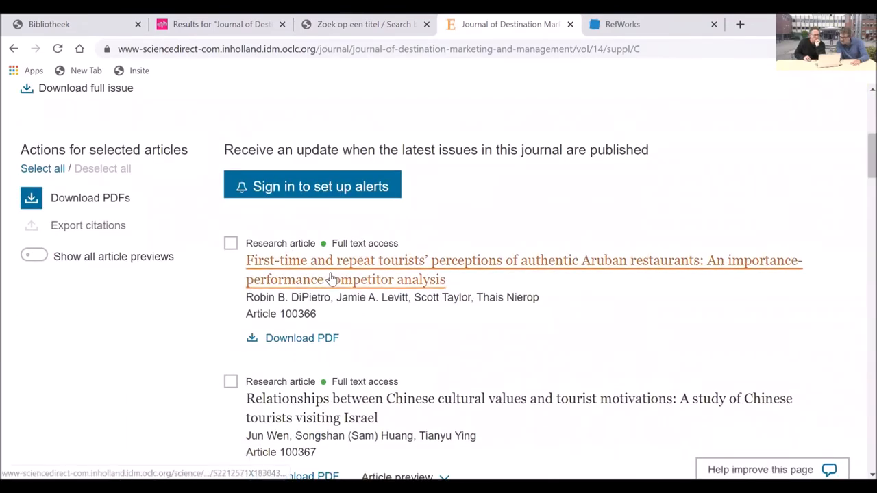
mouse_move(258, 261)
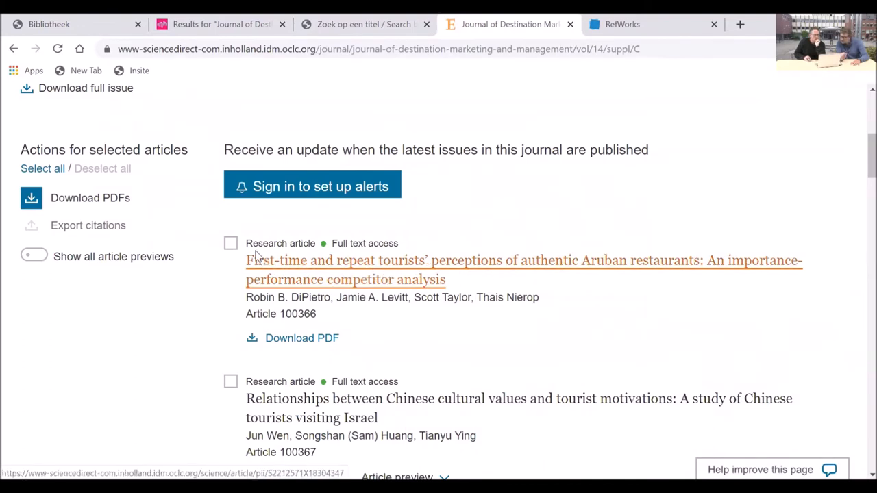
- Open the Aruban restaurants tourist perceptions article and scroll through its outline and figures
left_click(230, 243)
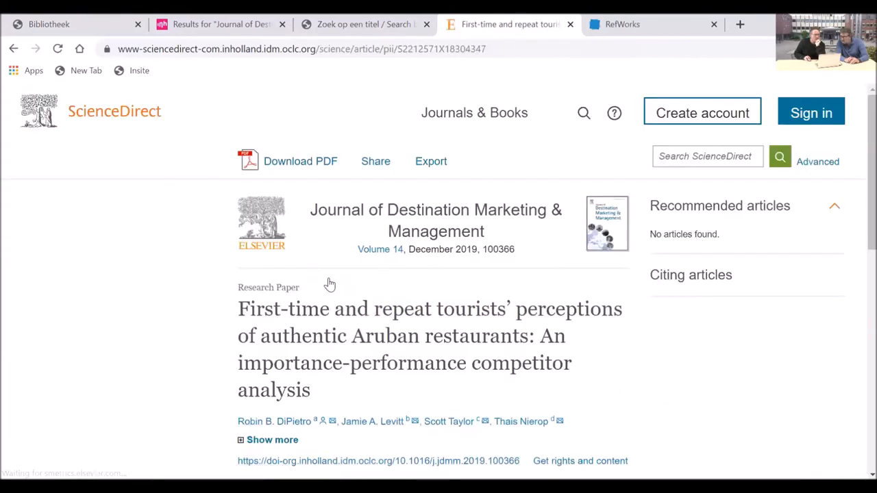
scroll("down", 3)
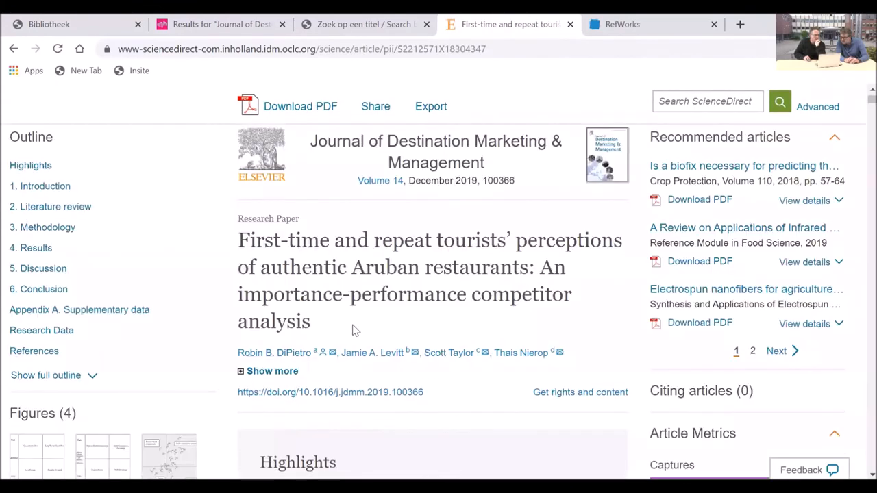
scroll("down", 3)
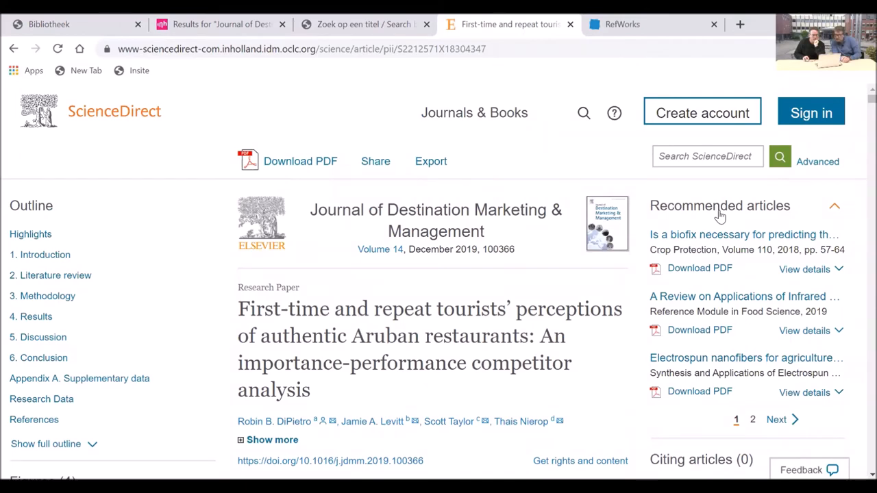
scroll("down", 3)
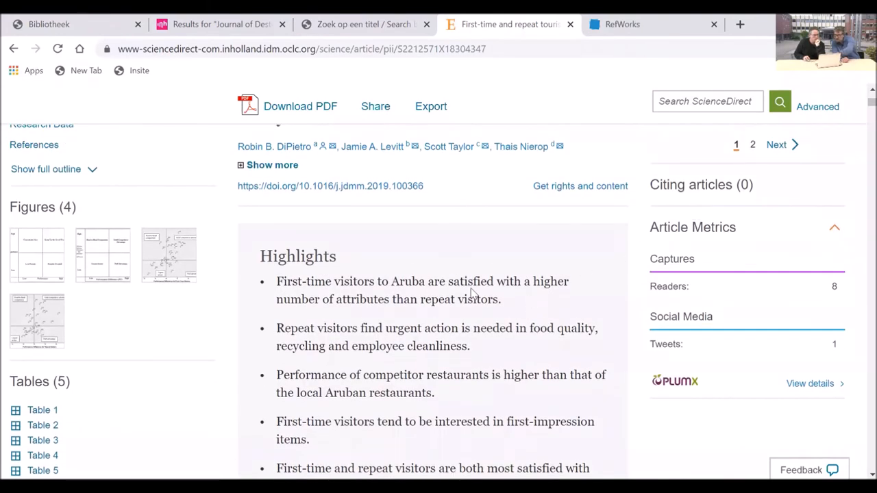
scroll("up", 3)
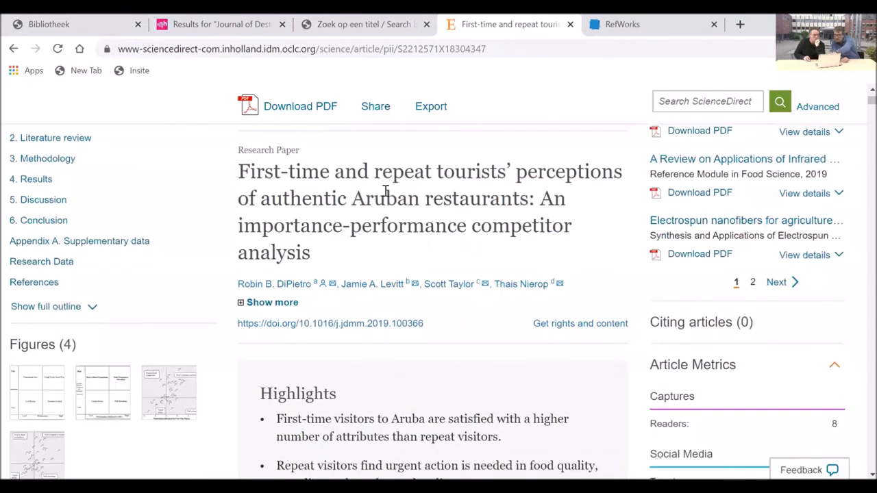
- Export the Aruban restaurants article to the newest version of RefWorks
left_click(430, 106)
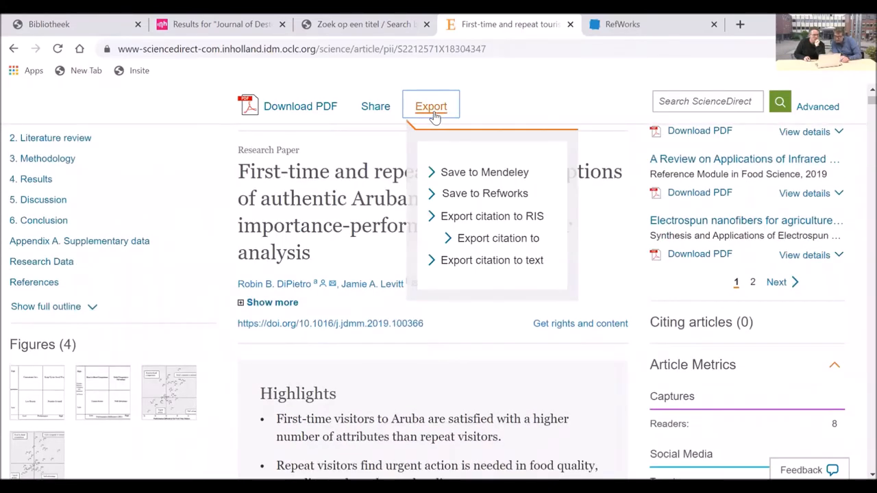
left_click(485, 193)
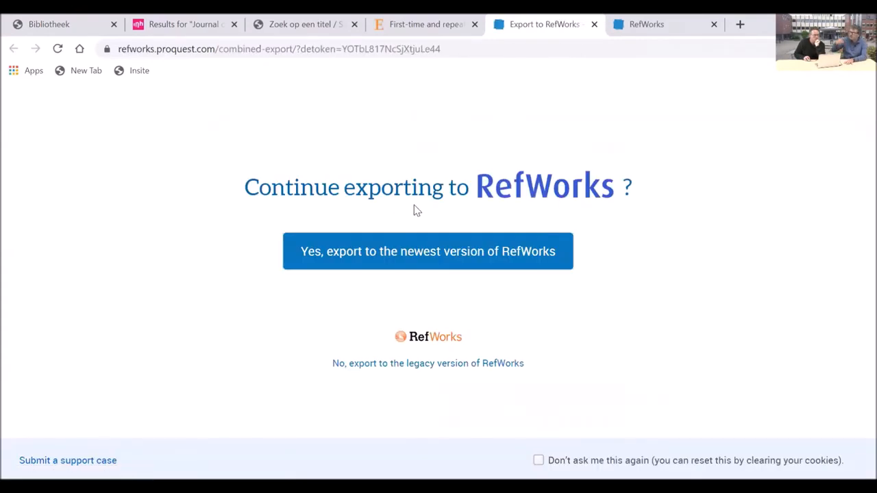
left_click(426, 251)
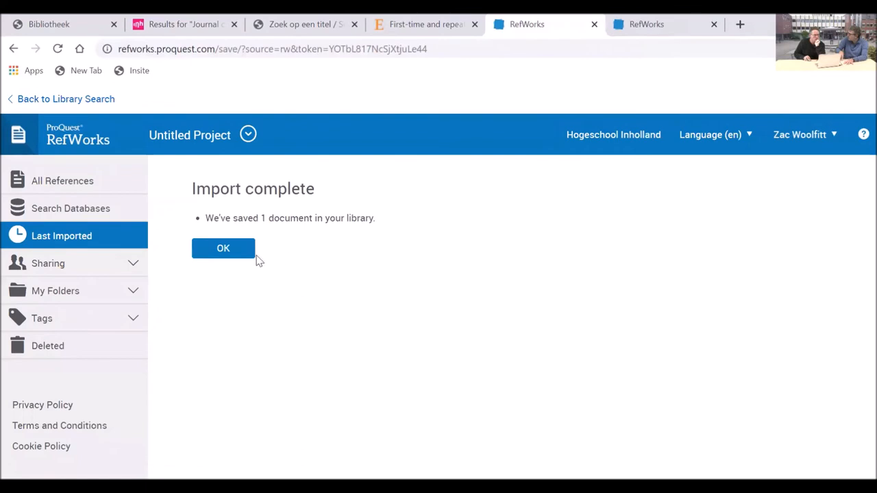
left_click(223, 248)
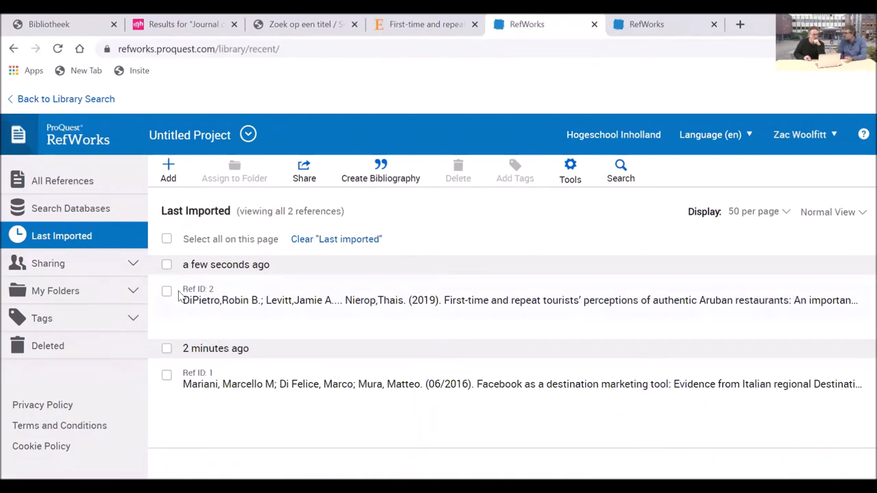
mouse_move(323, 307)
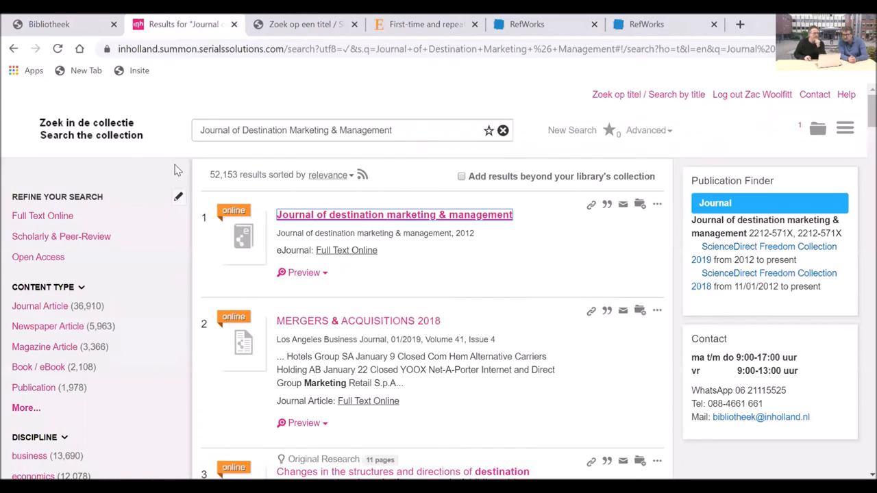
- Open the English Library's Internet search tips page and scroll to the Google Scholar section
left_click(393, 215)
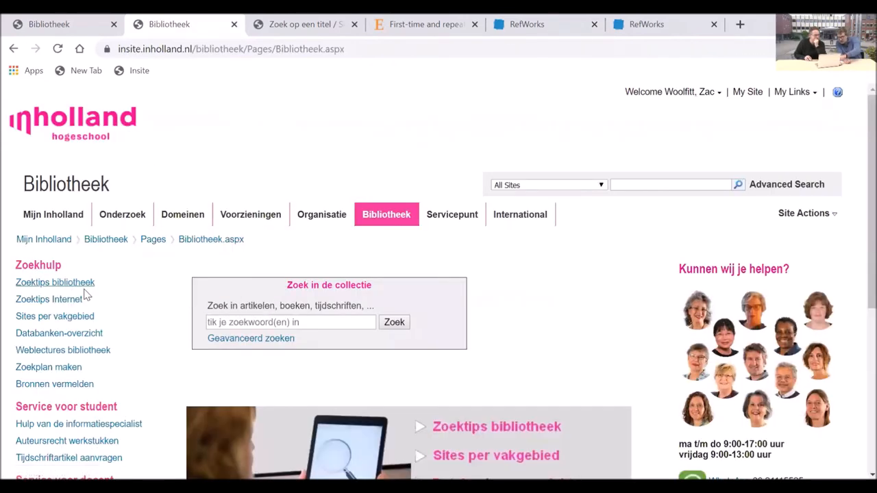
mouse_move(532, 224)
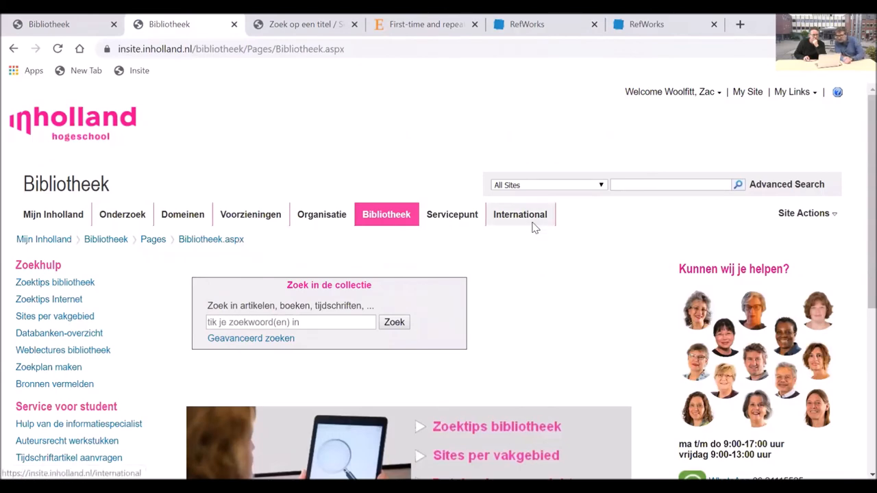
left_click(520, 214)
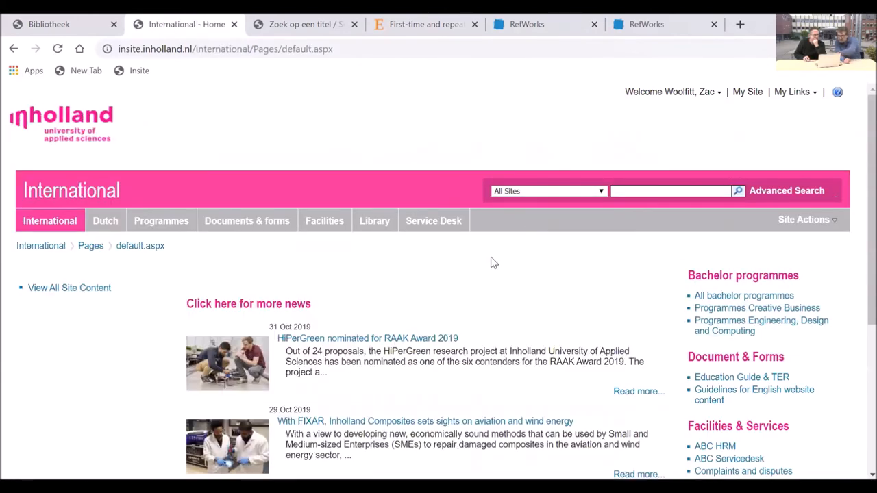
left_click(374, 221)
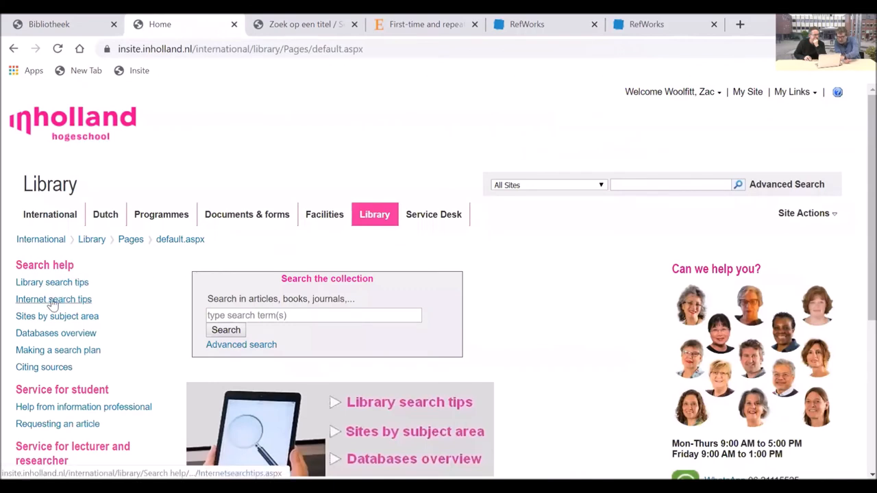
left_click(54, 299)
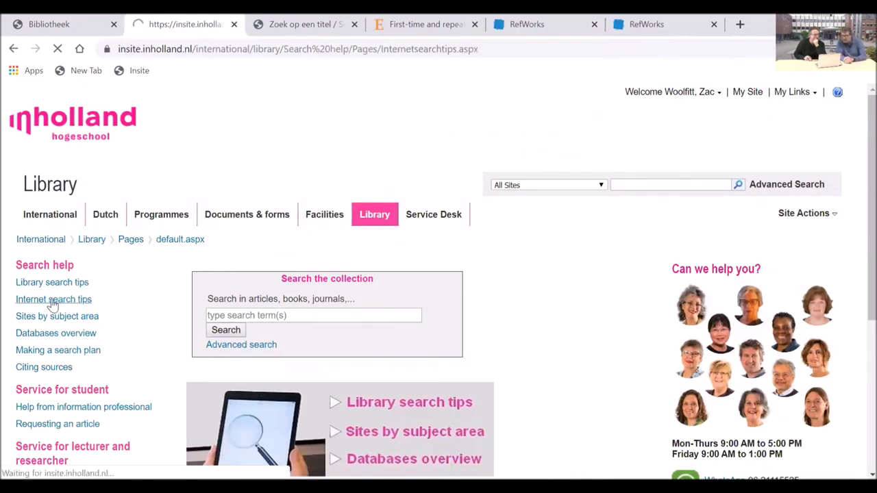
left_click(53, 299)
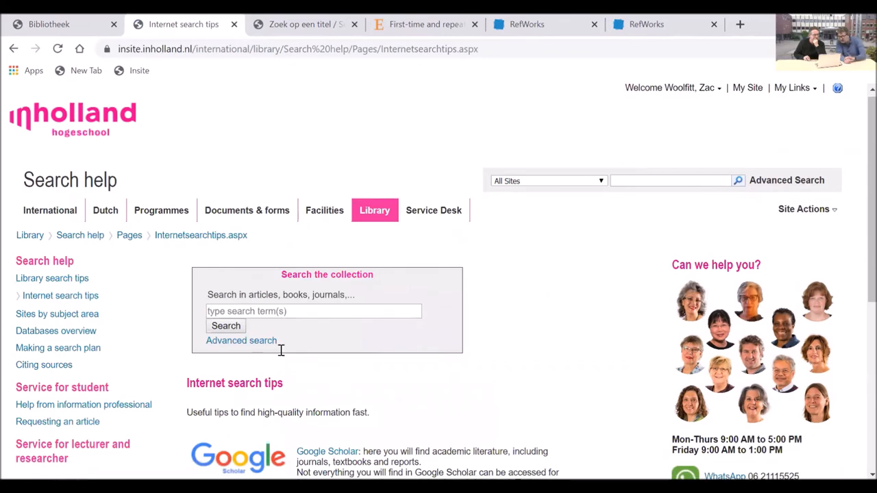
scroll("down", 3)
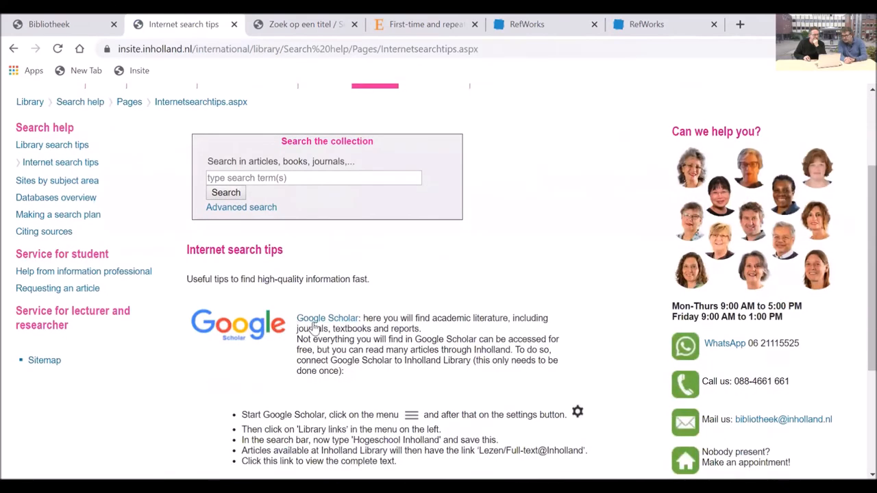
- Search Google Scholar for 'destination management facebook', about 173,000 results
left_click(327, 317)
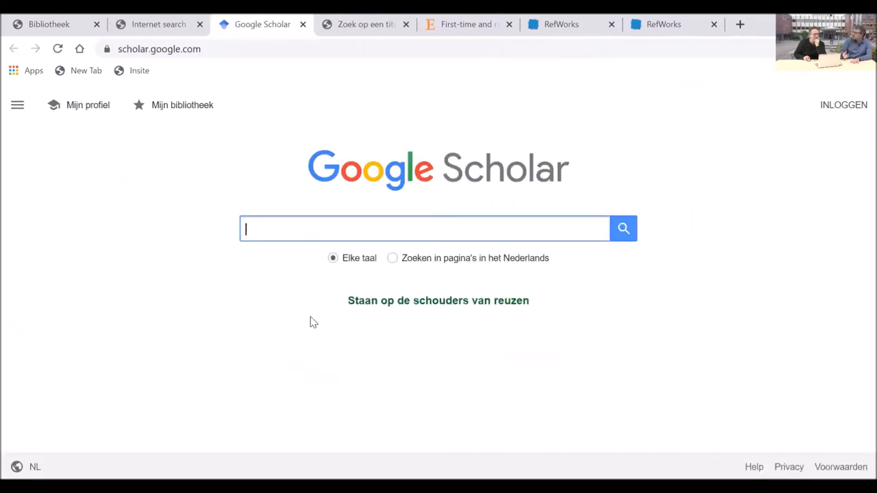
mouse_move(439, 318)
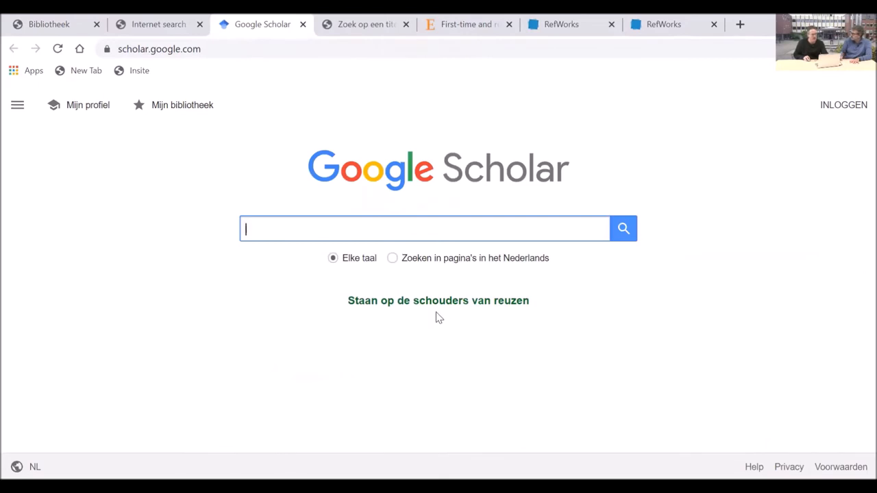
type("destination management")
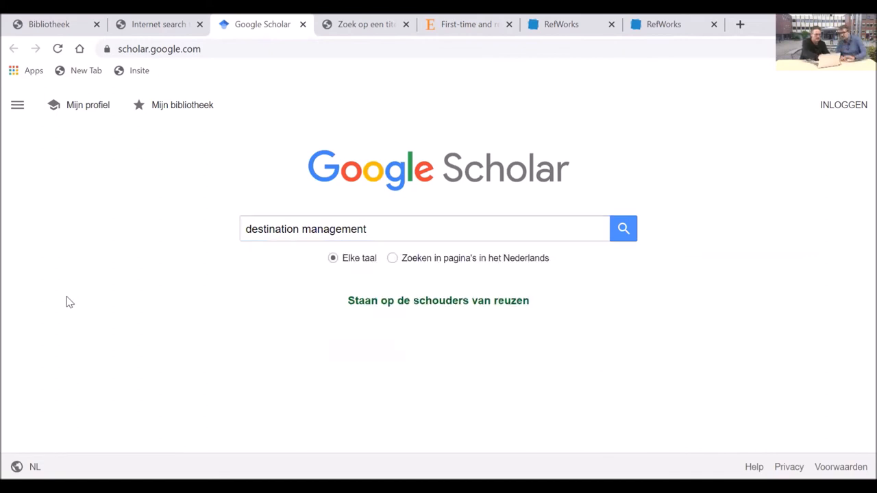
left_click(425, 228)
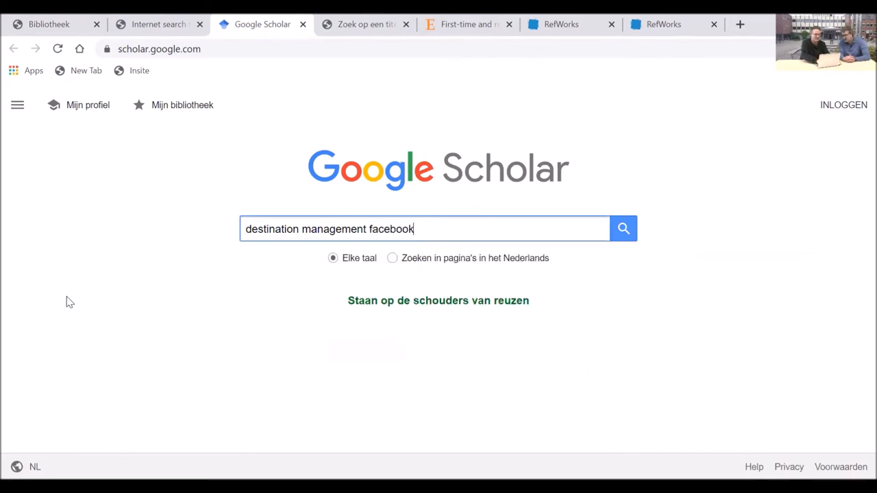
left_click(622, 228)
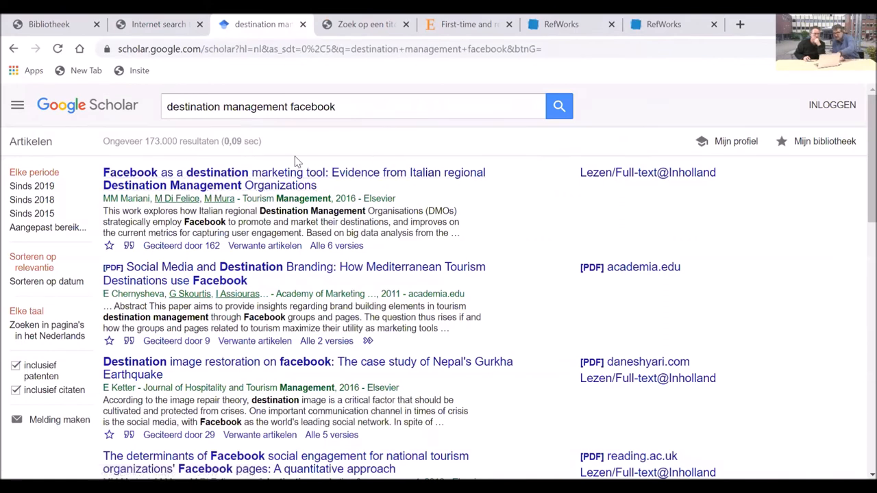
mouse_move(630, 184)
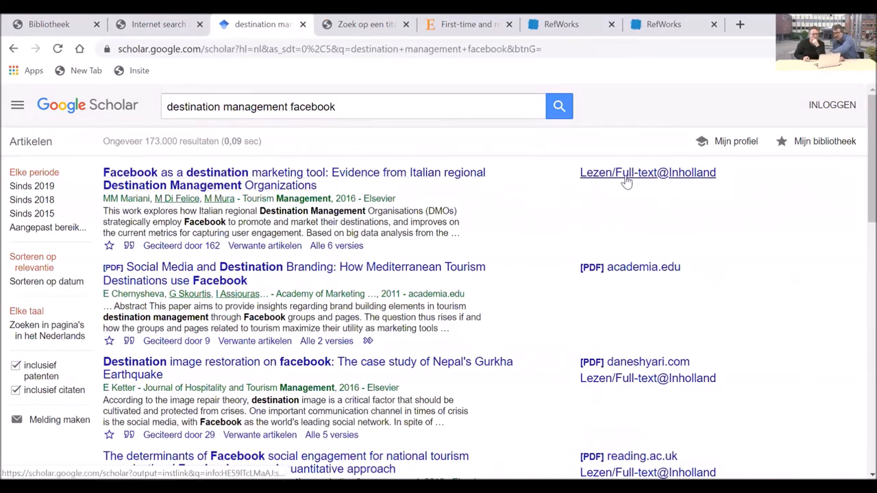
mouse_move(226, 188)
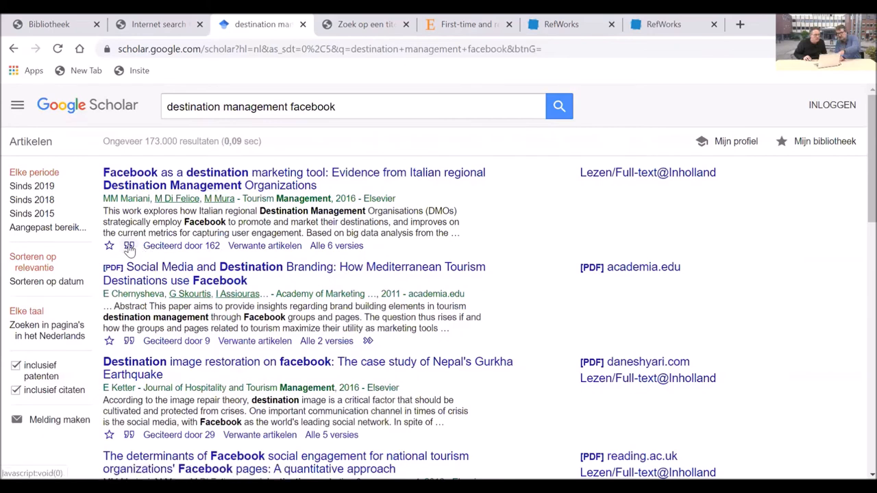
mouse_move(129, 246)
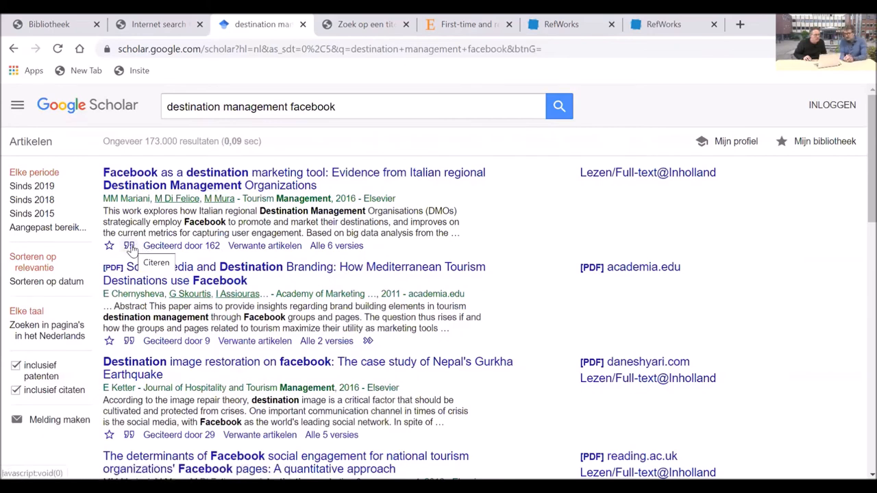
- Show the first result's citation formats and export the Facebook article's citation to RefWorks
left_click(129, 245)
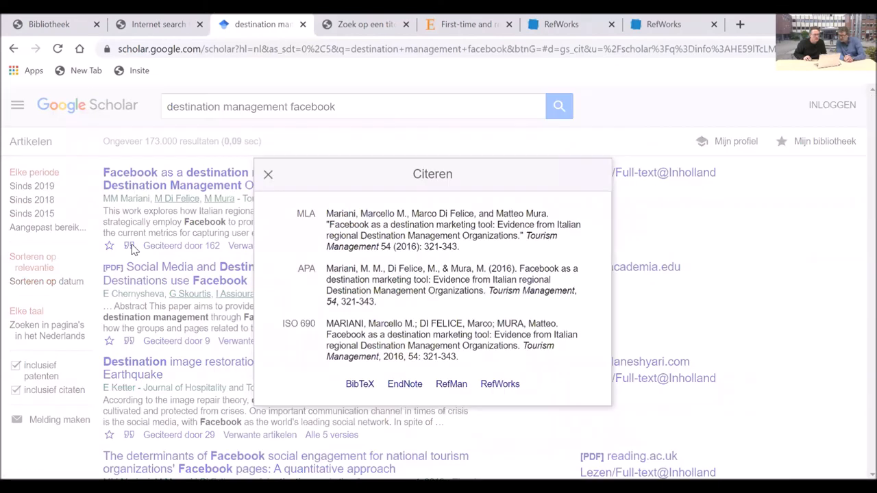
mouse_move(301, 282)
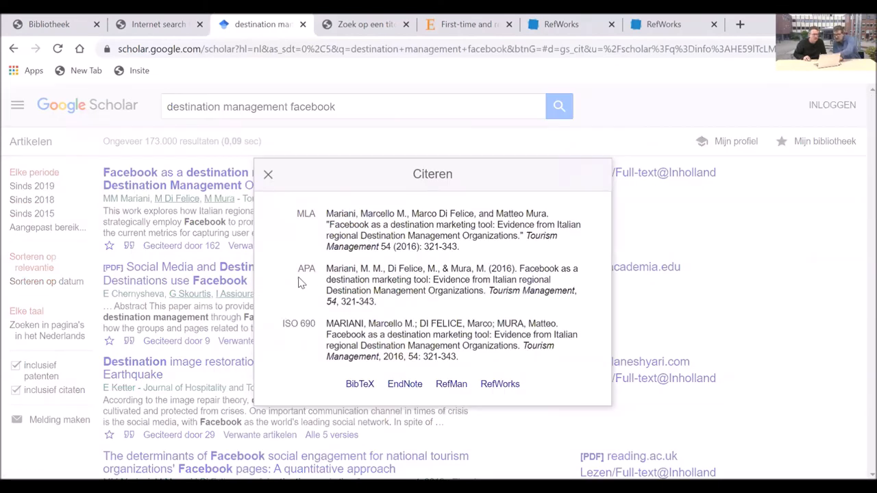
mouse_move(307, 275)
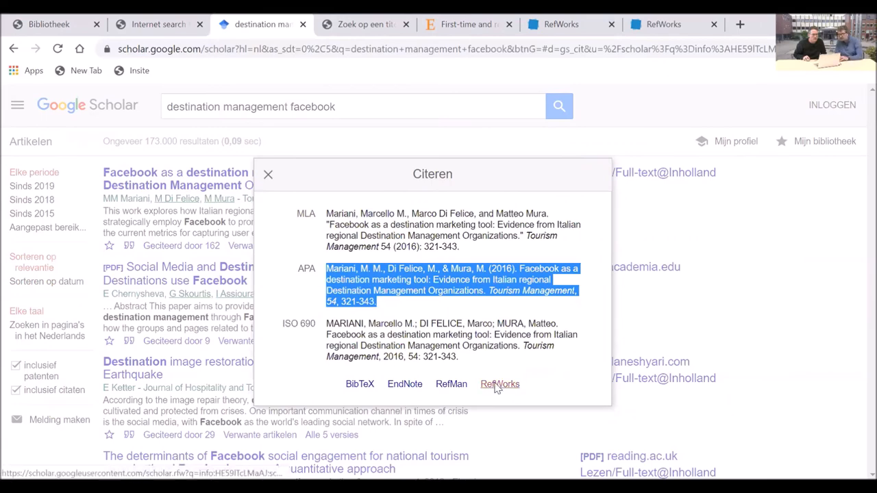
left_click(499, 384)
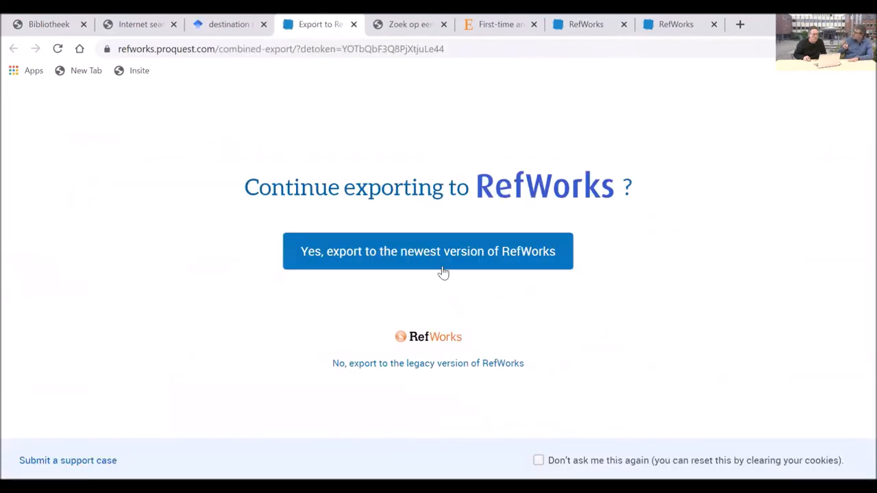
- Import the Facebook article into the newest RefWorks and acknowledge the import-complete message
left_click(428, 252)
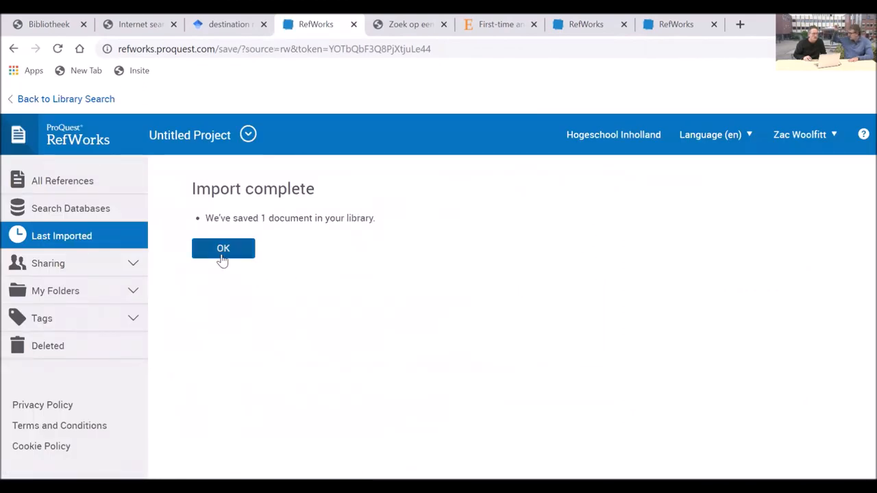
left_click(222, 248)
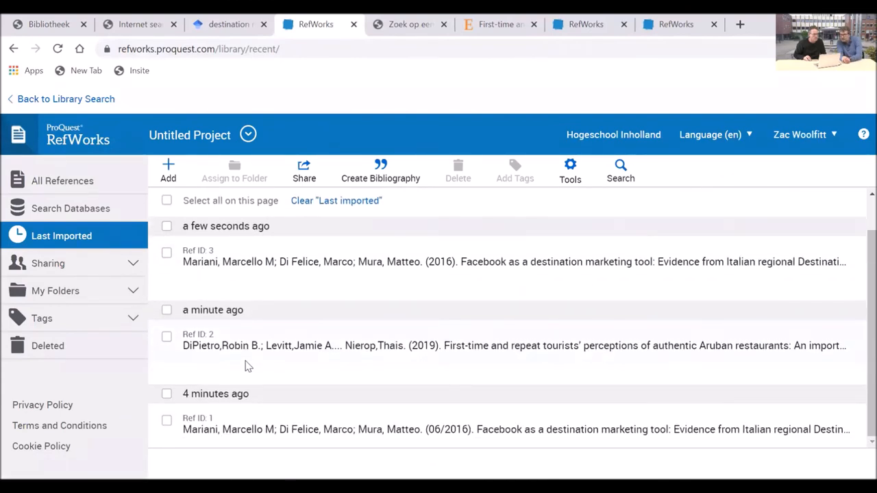
mouse_move(369, 408)
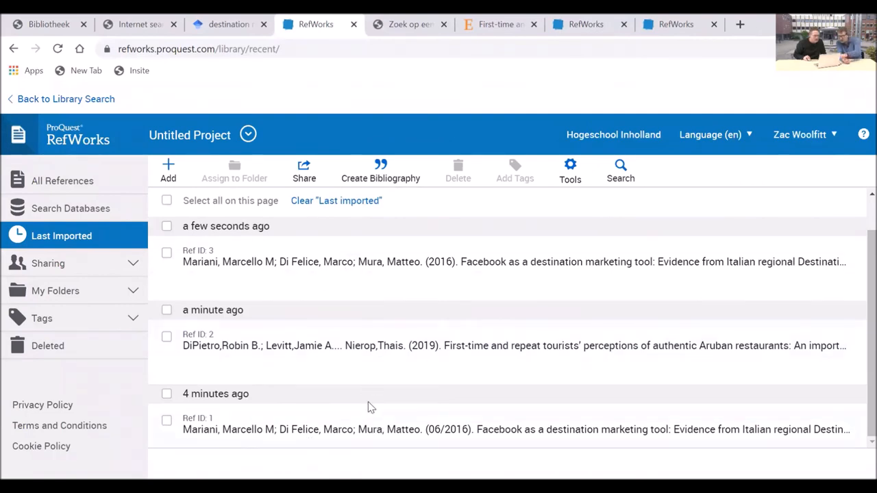
mouse_move(102, 262)
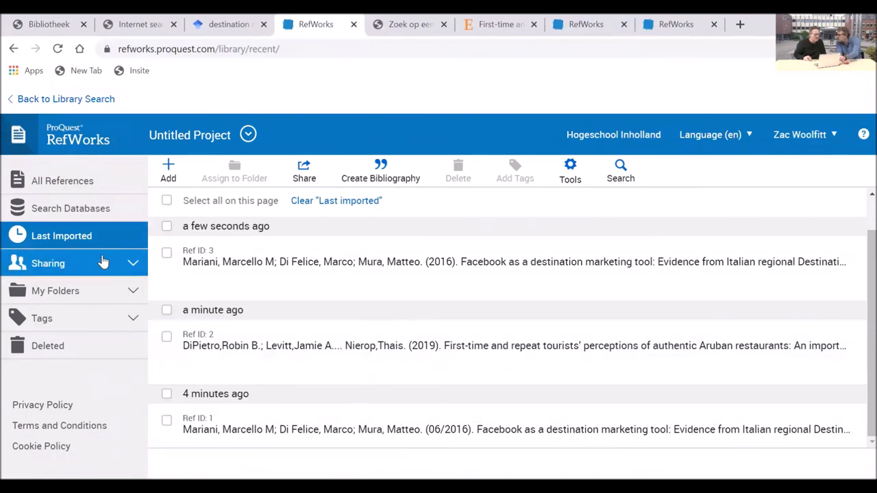
mouse_move(62, 271)
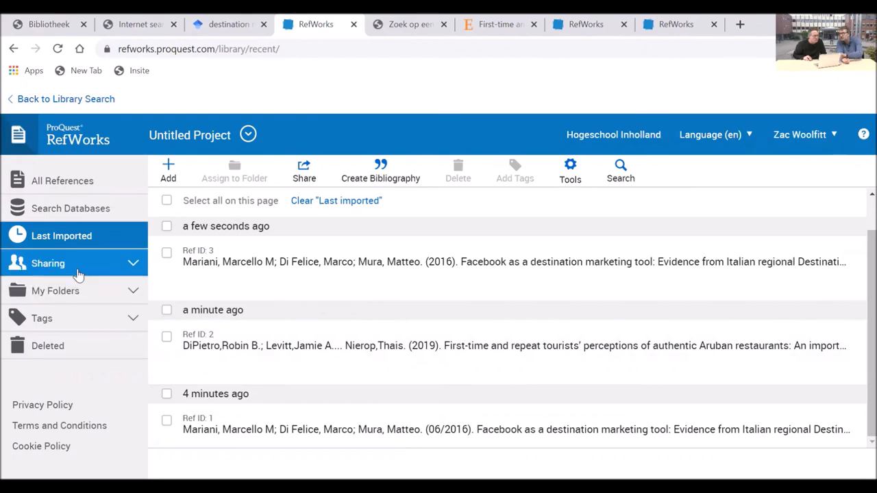
left_click(48, 263)
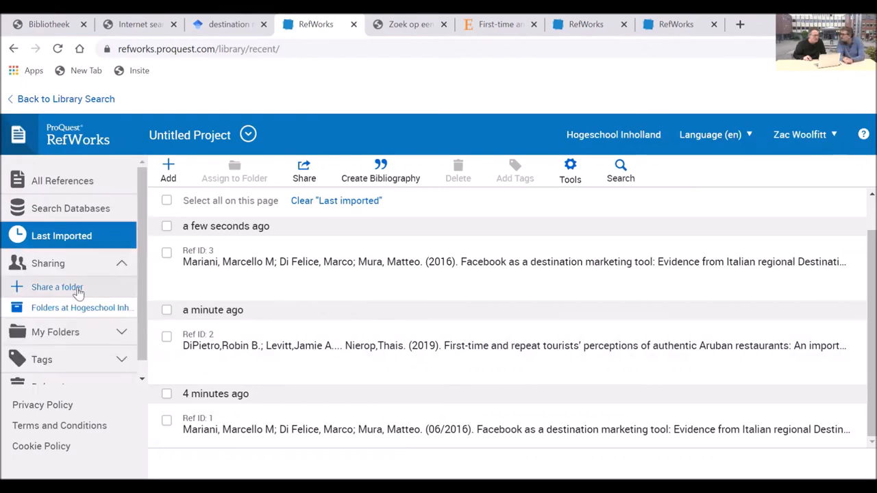
left_click(57, 287)
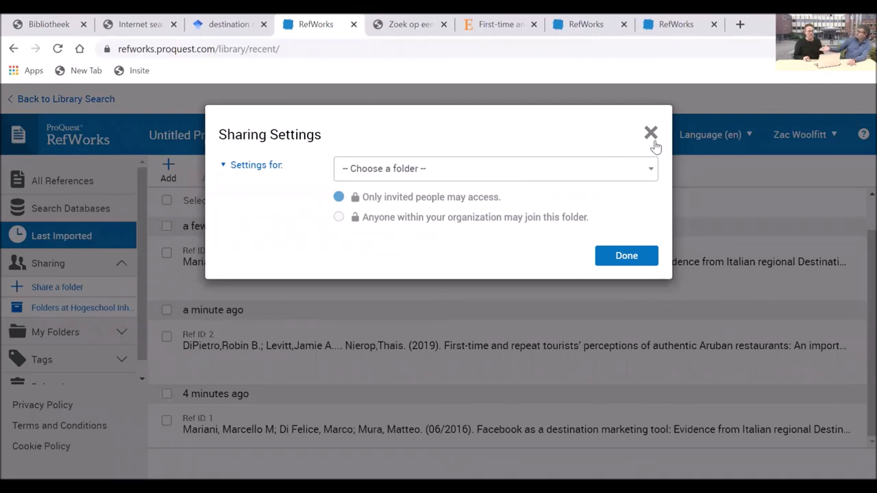
left_click(650, 131)
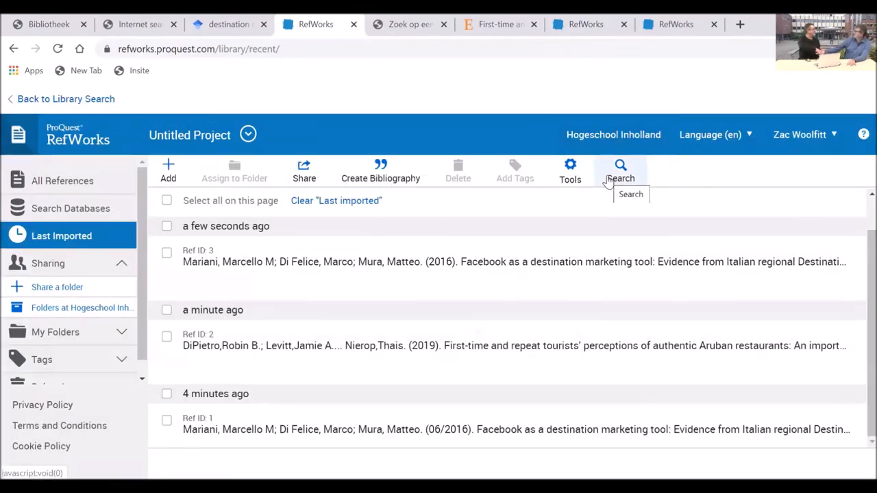